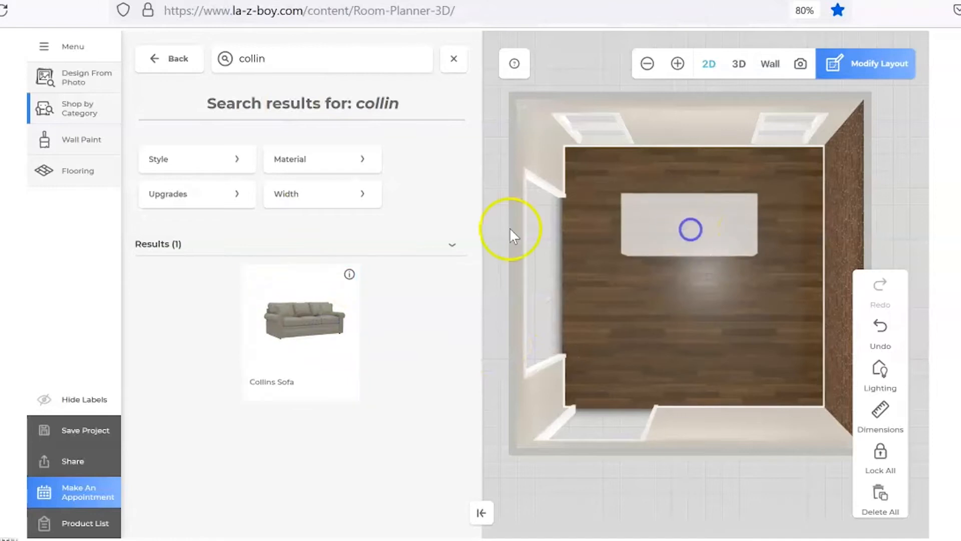
Step: Leave the Room Planner's Collins Sofa results and return to the la-z-boy.com homepage
{"action": "left_click", "coordinate": [739, 64]}
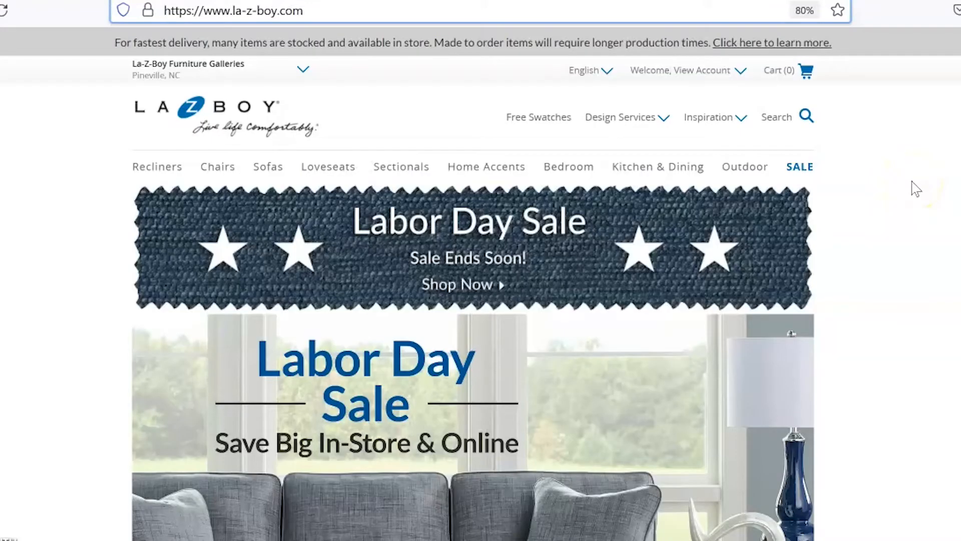
{"action": "mouse_move", "coordinate": [758, 170]}
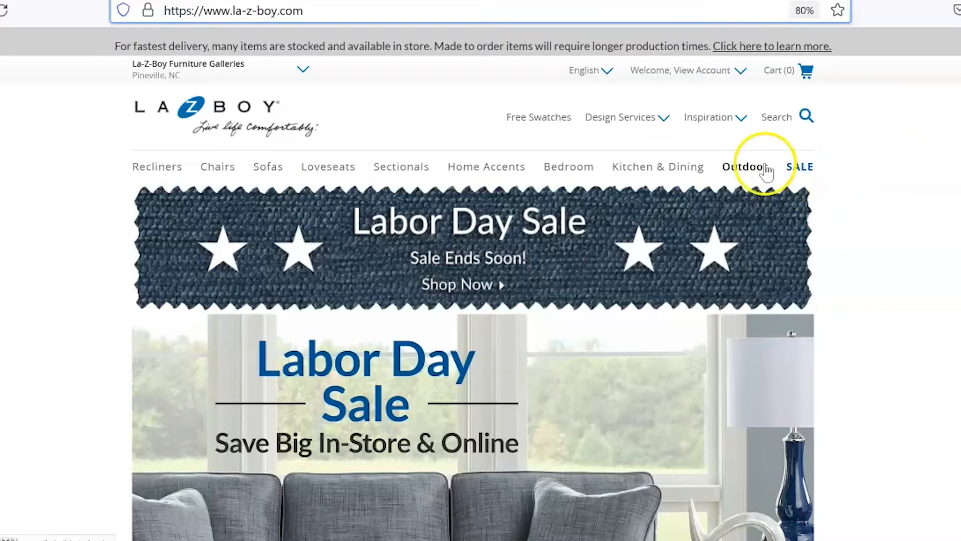
Step: Reach the 3D Room Planner through the Design Services menu's 3D Planner tile
{"action": "left_click", "coordinate": [620, 116]}
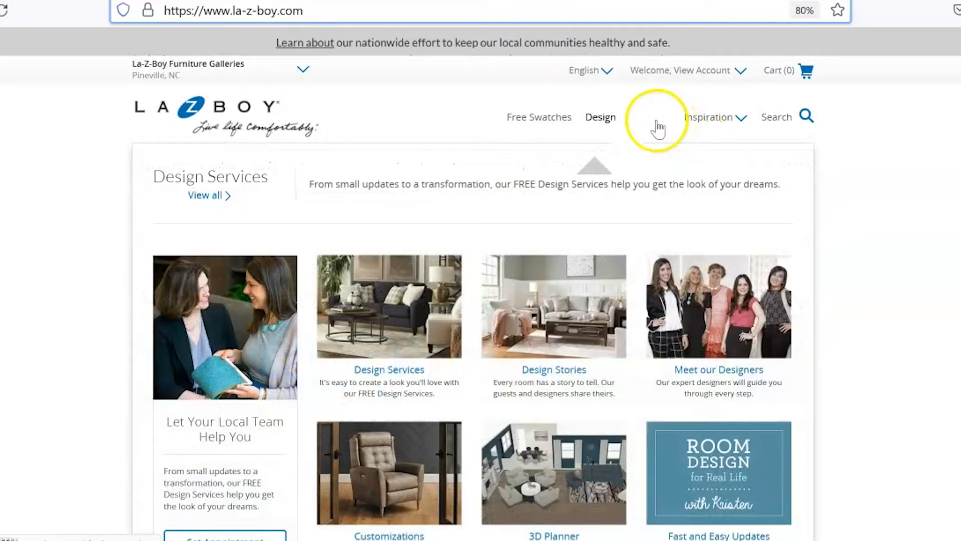
{"action": "scroll", "scroll_direction": "down", "scroll_amount": 3}
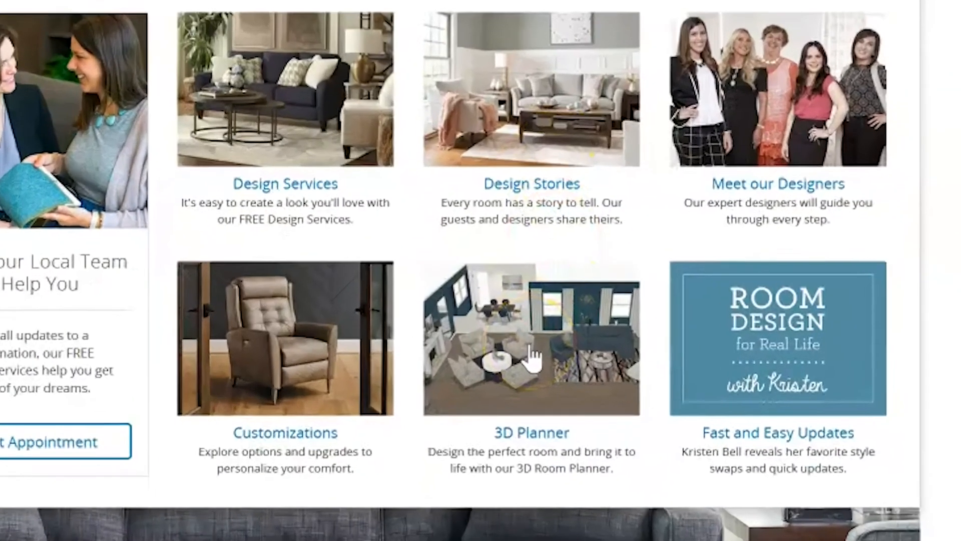
{"action": "left_click", "coordinate": [531, 341]}
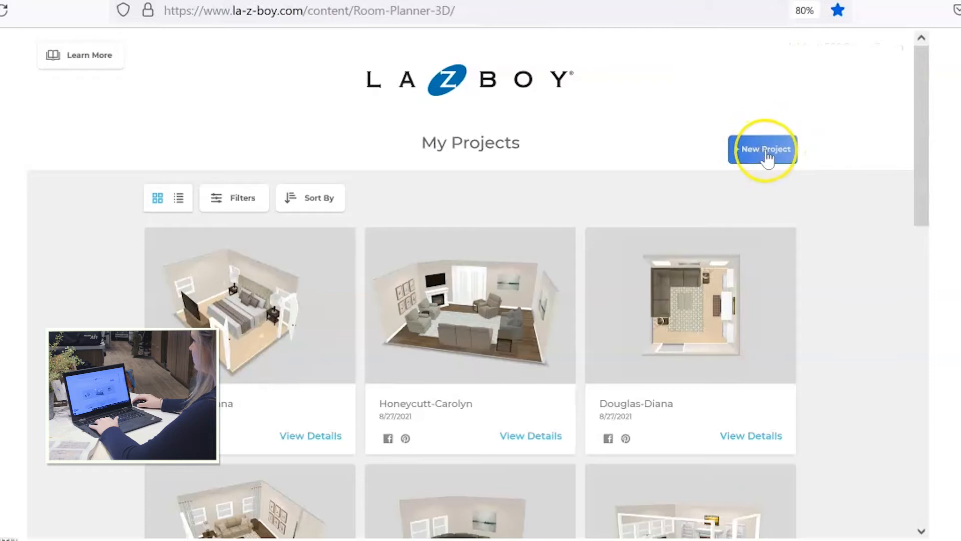
Step: Start a New Project and choose Create Your Space under Build Your Own
{"action": "left_click", "coordinate": [763, 149]}
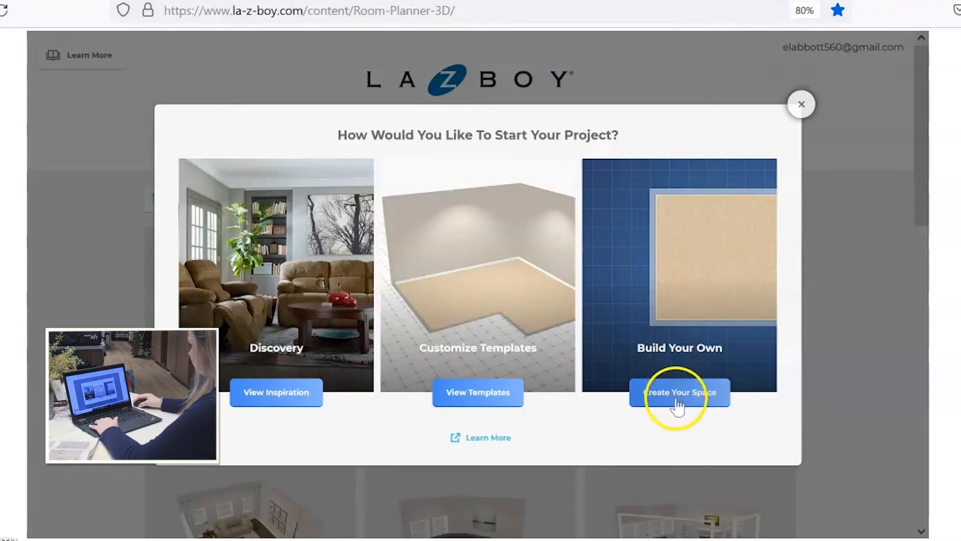
{"action": "left_click", "coordinate": [678, 392]}
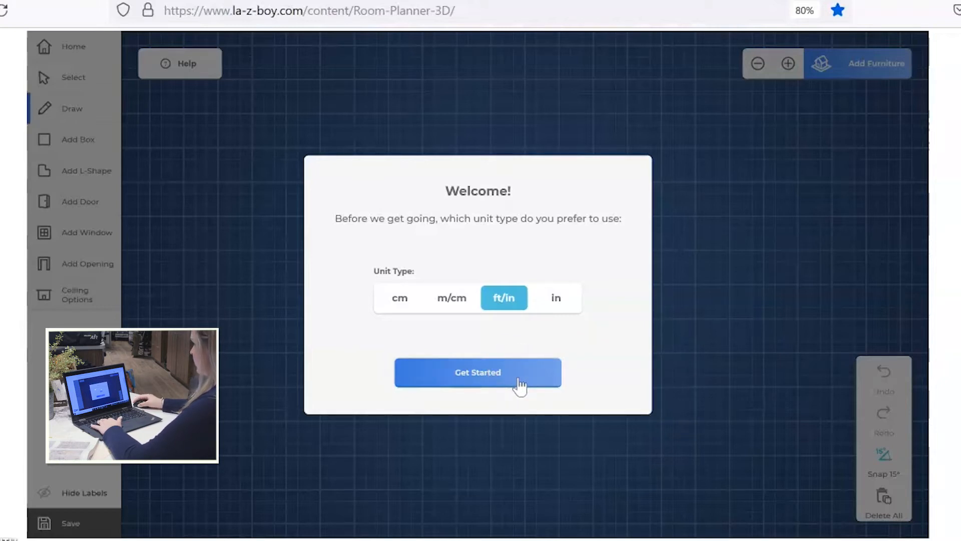
Step: Confirm feet/inches units and draw four walls closing a room of about 13 ft by 11 ft 9 in
{"action": "left_click", "coordinate": [477, 371]}
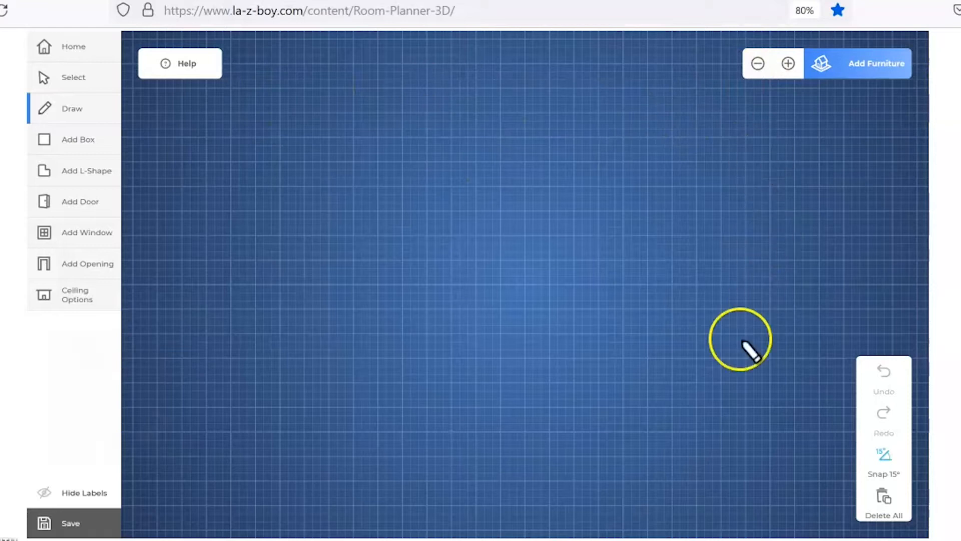
{"action": "mouse_move", "coordinate": [318, 316]}
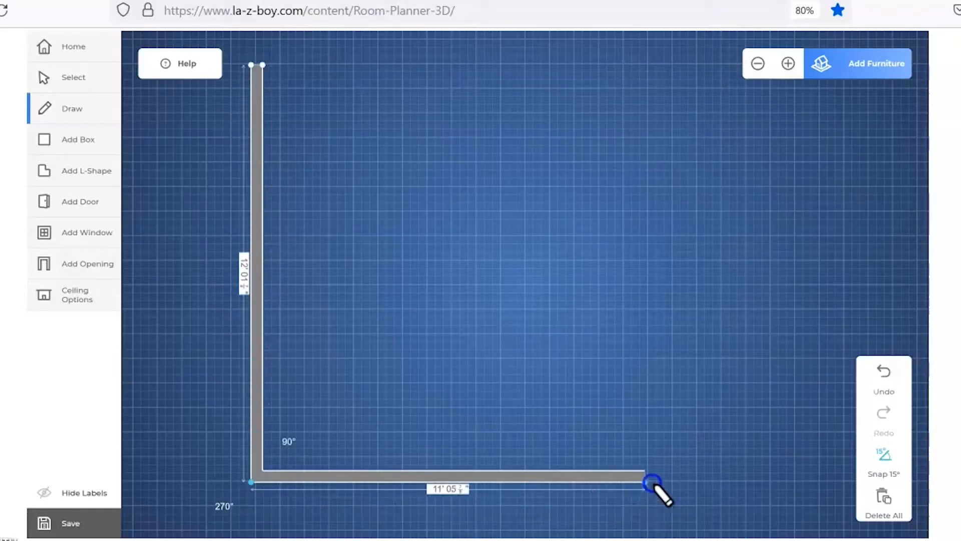
{"action": "left_click_drag", "start_coordinate": [653, 483], "coordinate": [705, 66]}
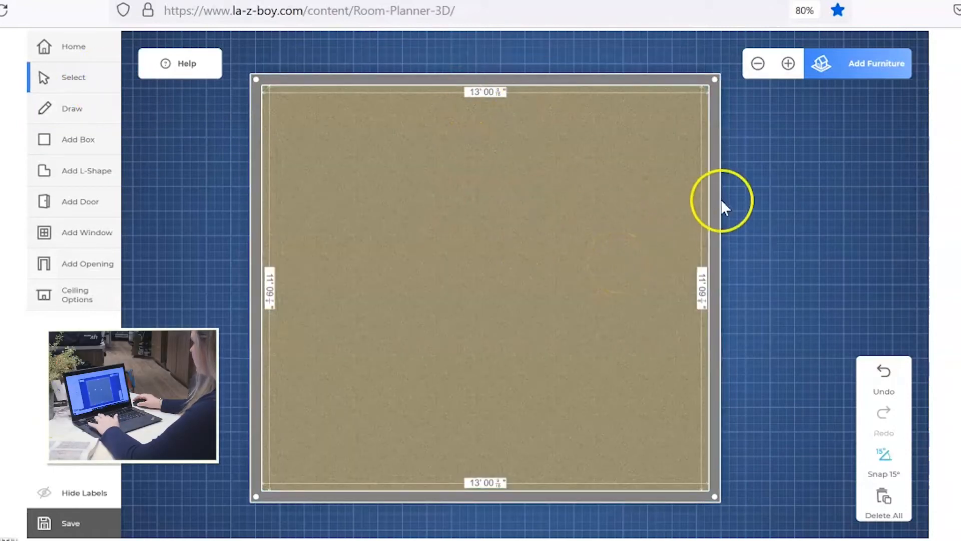
{"action": "mouse_move", "coordinate": [72, 108]}
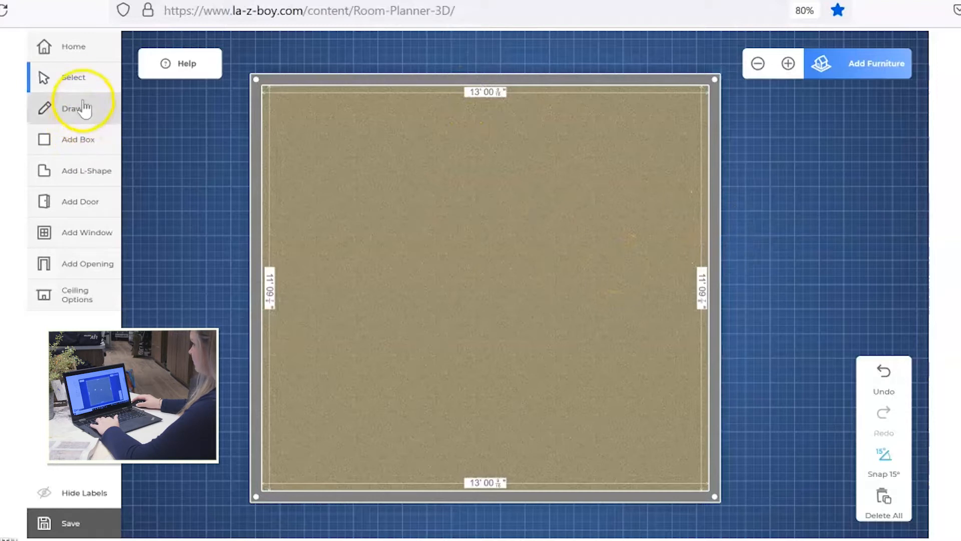
Step: Drag the side walls outward until every dimension label reads 15' 00"
{"action": "left_click", "coordinate": [74, 77]}
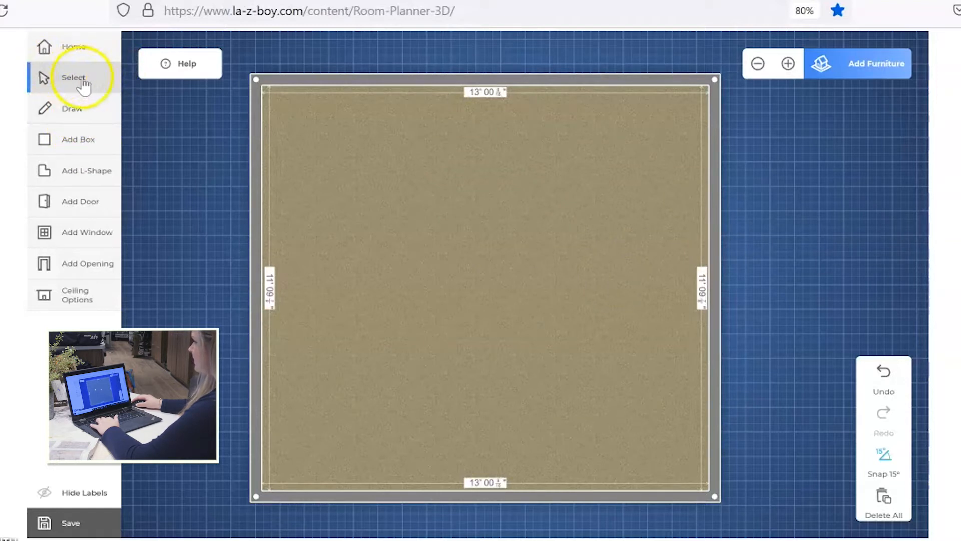
{"action": "left_click", "coordinate": [708, 254]}
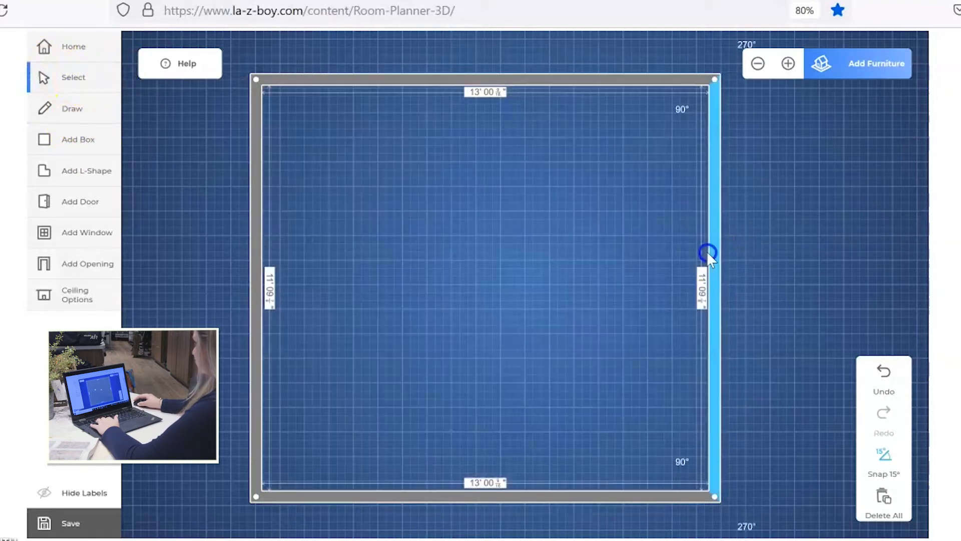
{"action": "left_click_drag", "start_coordinate": [708, 253], "coordinate": [768, 256]}
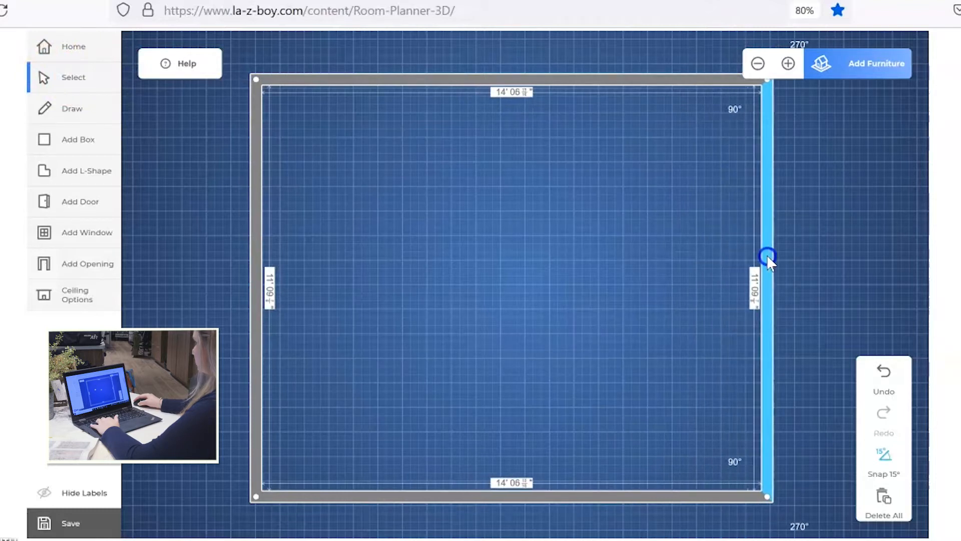
{"action": "left_click_drag", "start_coordinate": [768, 255], "coordinate": [248, 313]}
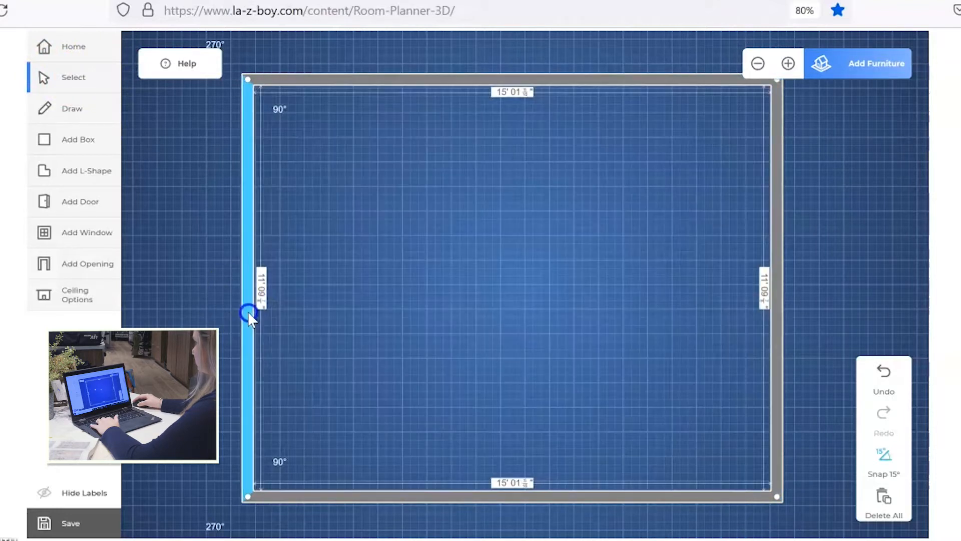
{"action": "left_click_drag", "start_coordinate": [250, 313], "coordinate": [250, 312]}
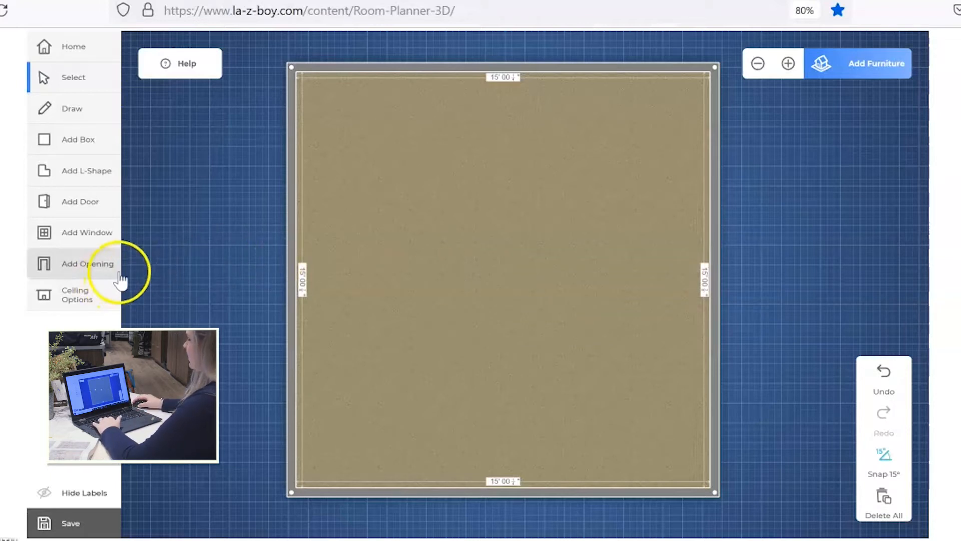
{"action": "mouse_move", "coordinate": [331, 268]}
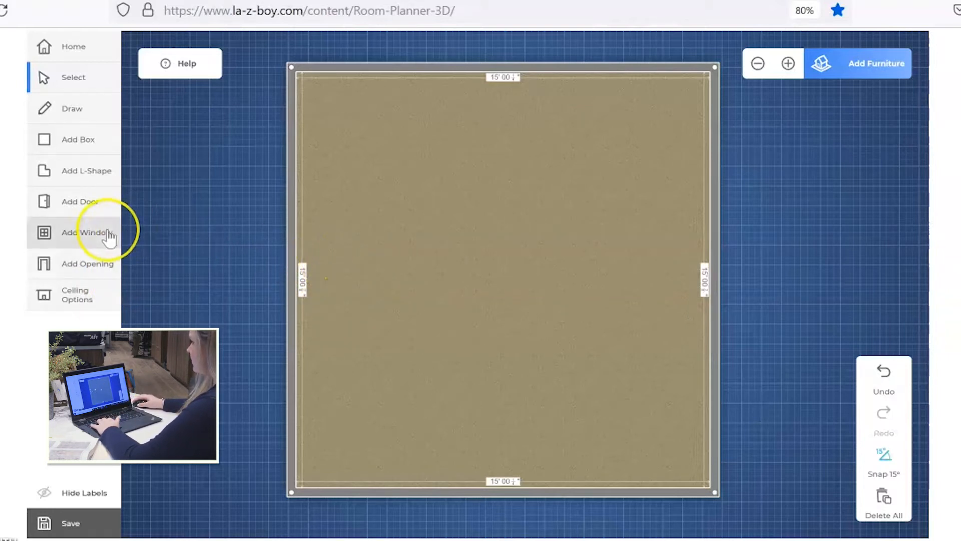
{"action": "mouse_move", "coordinate": [105, 269]}
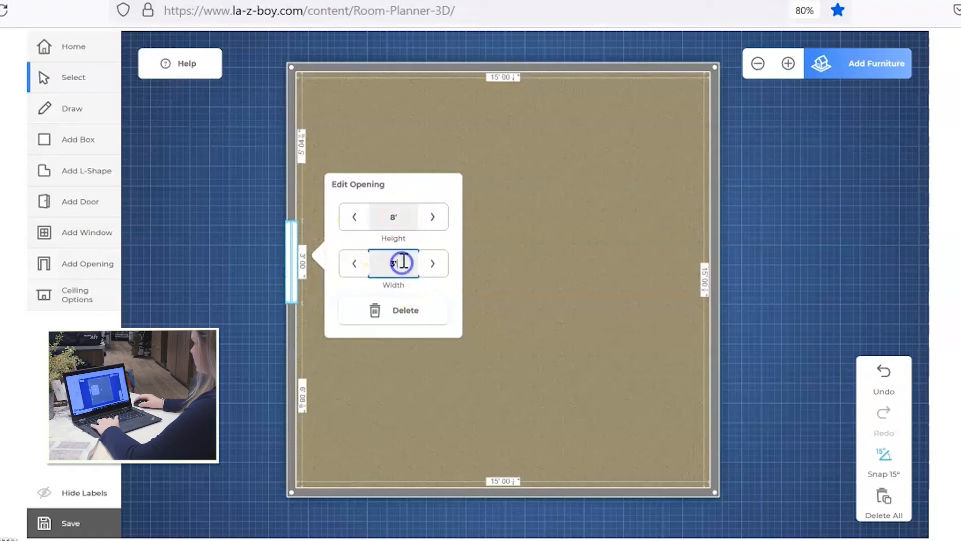
Step: Set the left-wall opening's width to 9.5' and slide it along the wall
{"action": "type", "text": "9.5"}
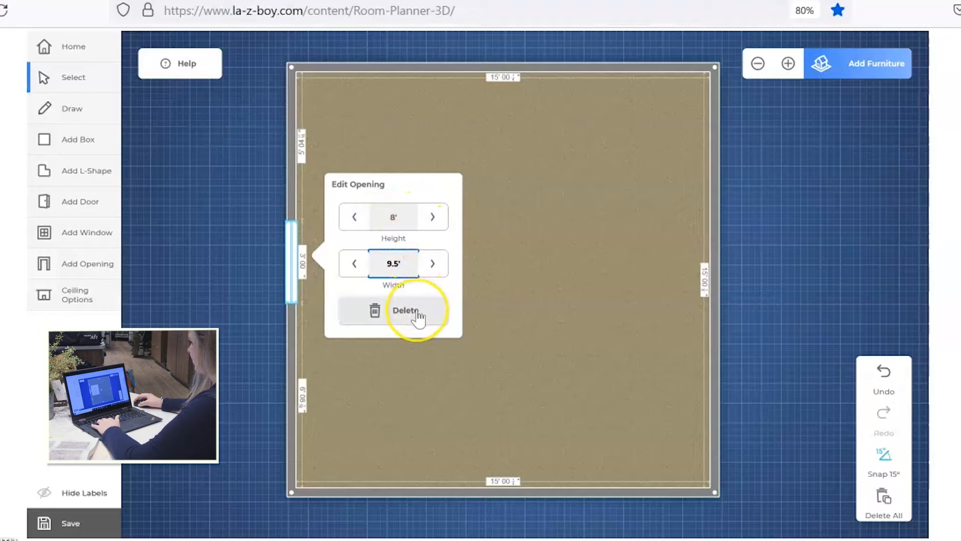
{"action": "mouse_move", "coordinate": [507, 239]}
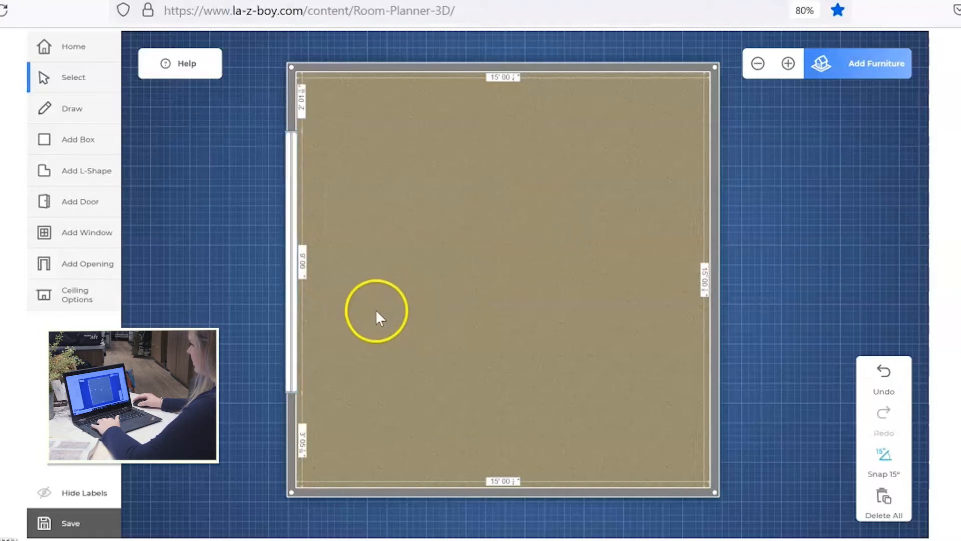
{"action": "left_click", "coordinate": [297, 269]}
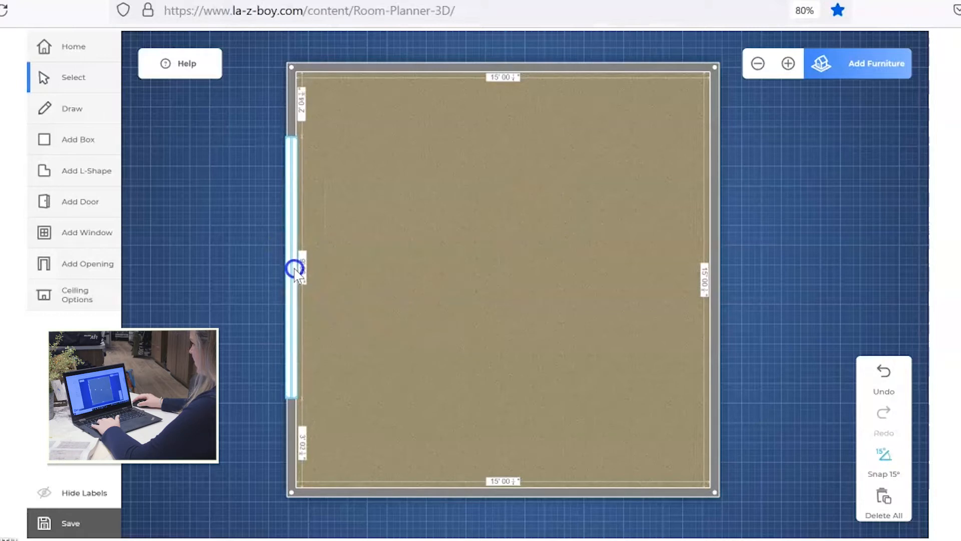
{"action": "left_click_drag", "start_coordinate": [295, 271], "coordinate": [296, 280]}
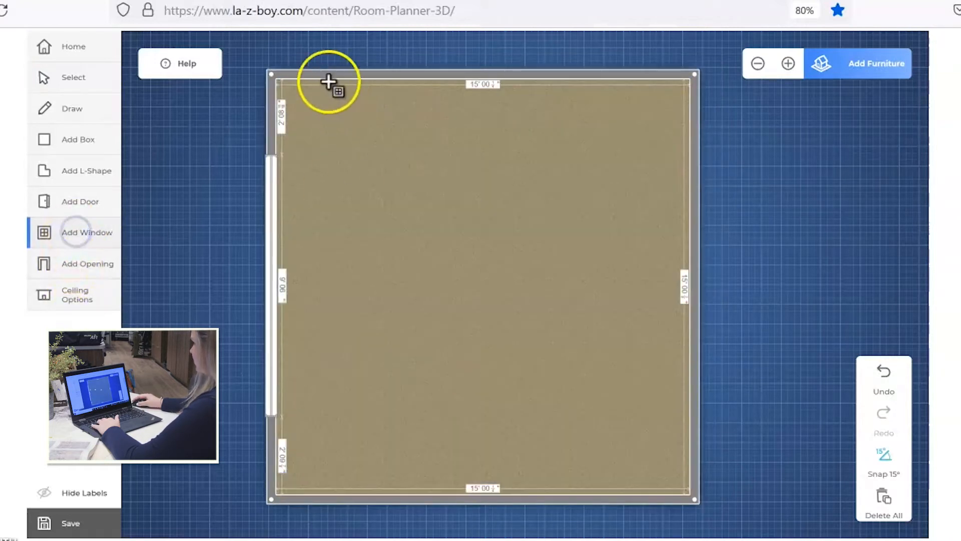
Step: Place the first top-wall window and give it 6' height, 3'2" width and a floor offset
{"action": "left_click", "coordinate": [329, 81]}
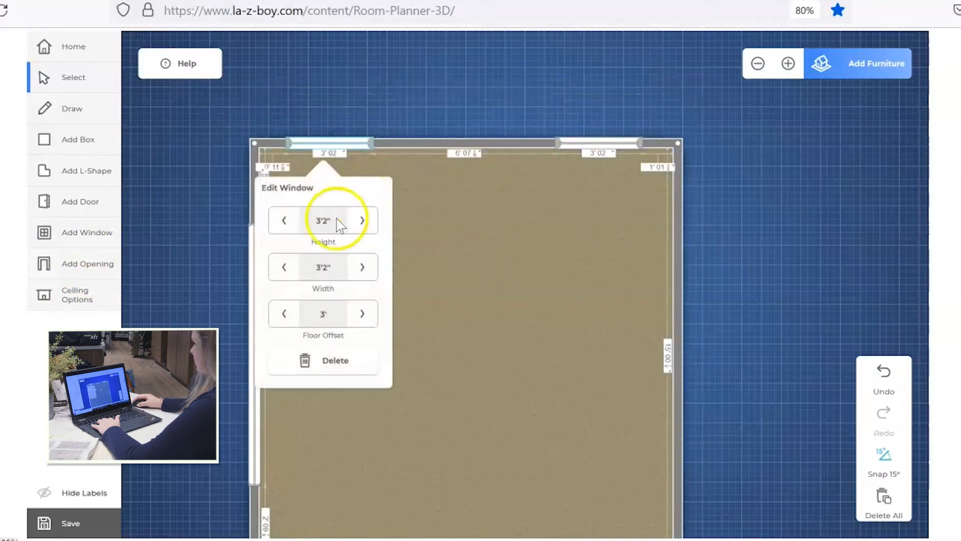
{"action": "mouse_move", "coordinate": [346, 202]}
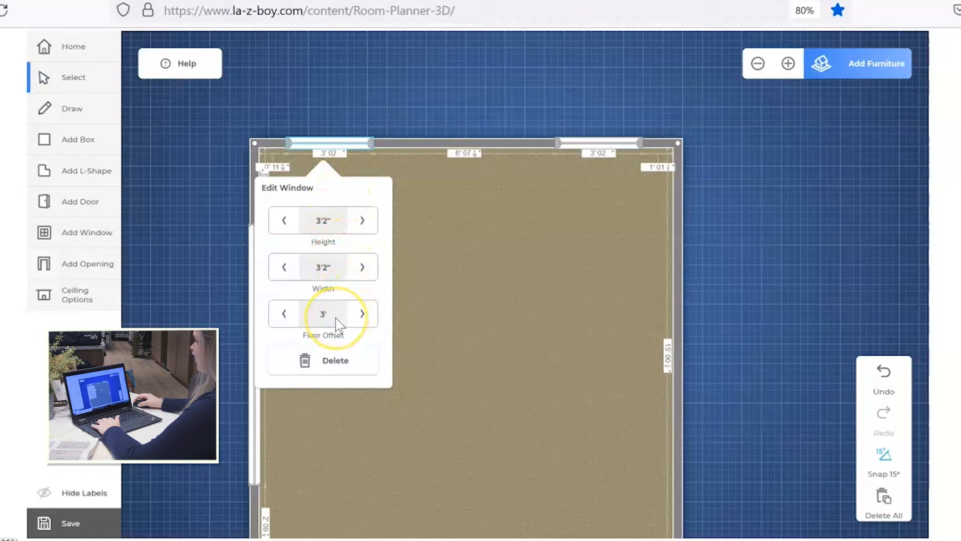
{"action": "mouse_move", "coordinate": [334, 230]}
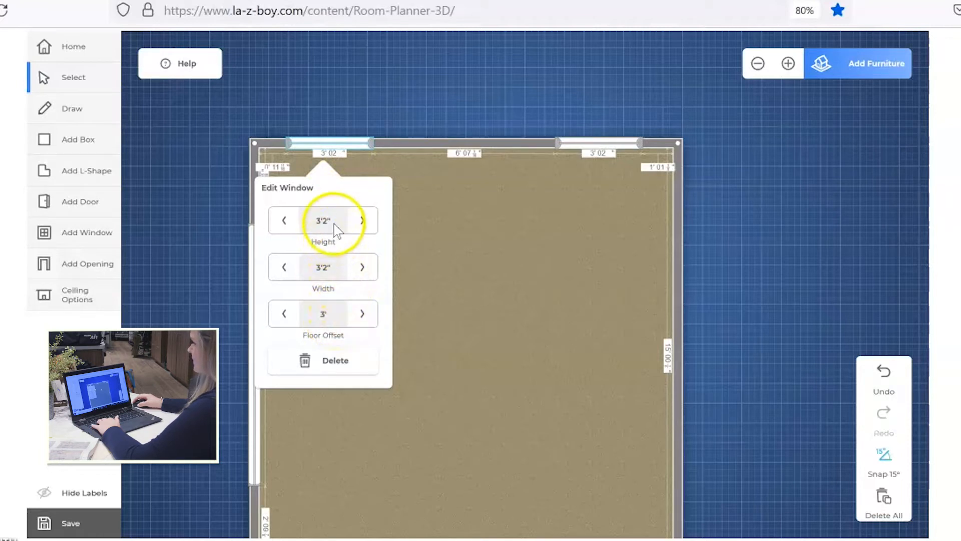
{"action": "left_click", "coordinate": [322, 221]}
{"action": "type", "text": "6'"}
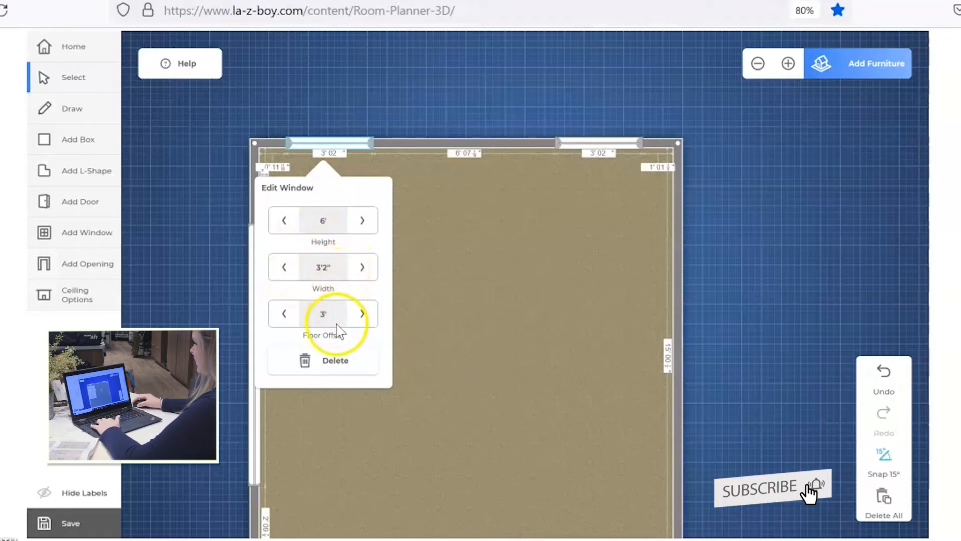
{"action": "left_click", "coordinate": [323, 313]}
{"action": "type", "text": "1"}
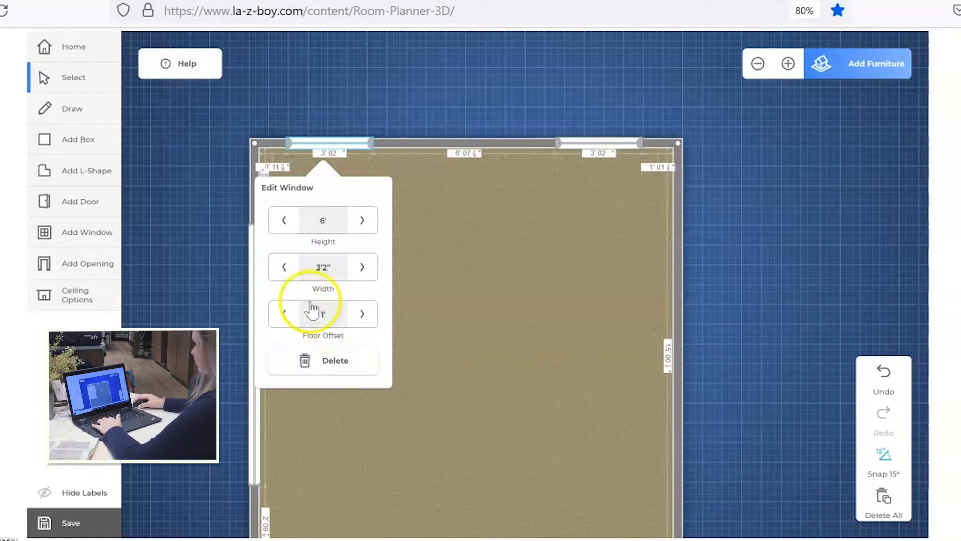
{"action": "left_click", "coordinate": [585, 152]}
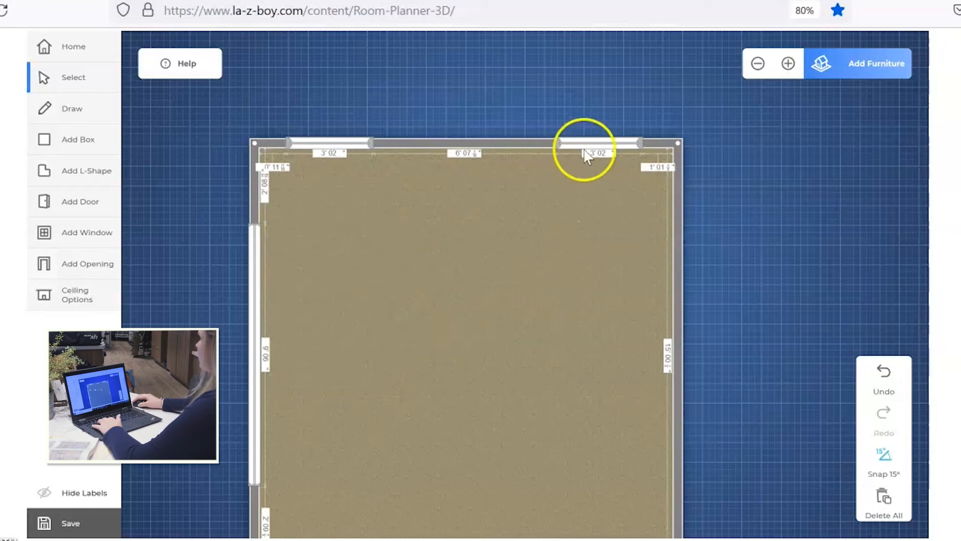
Step: Give the second top-wall window the matching floor offset in Edit Window
{"action": "left_click", "coordinate": [585, 142]}
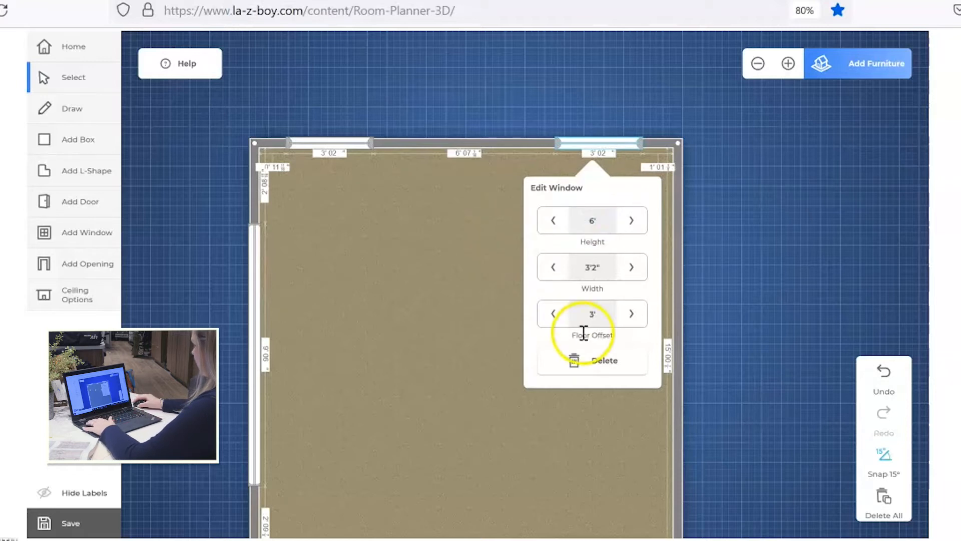
{"action": "left_click", "coordinate": [591, 314]}
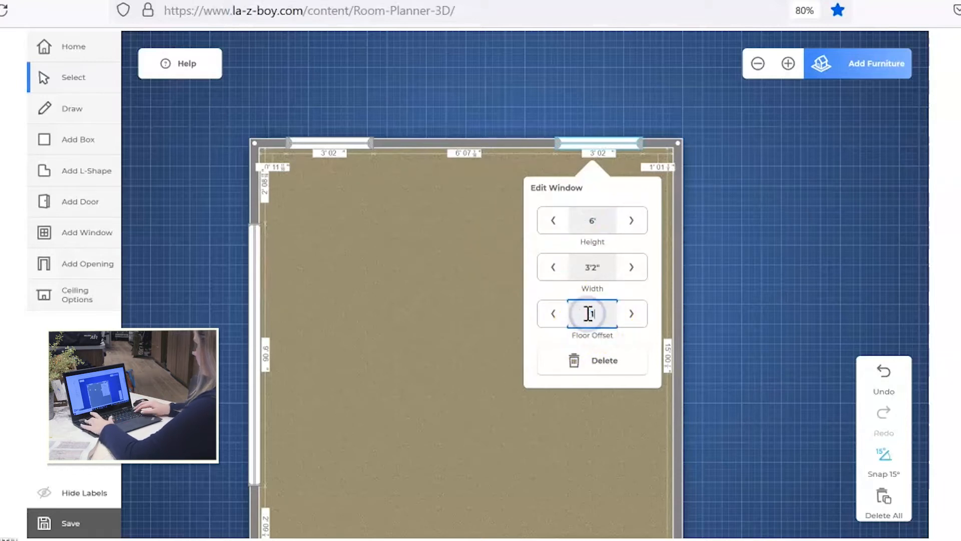
{"action": "left_click", "coordinate": [418, 258]}
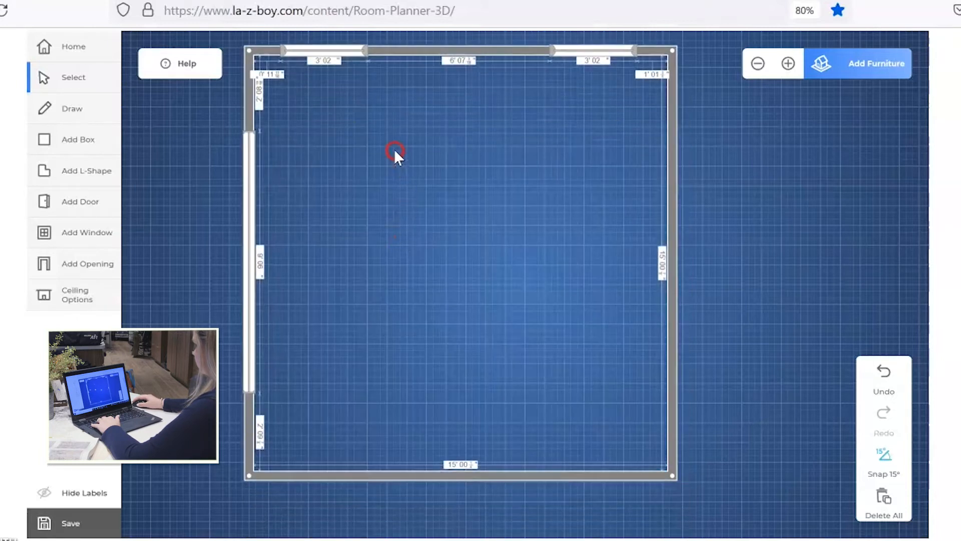
Step: Place an opening near the bottom wall's left end and widen it to 5'
{"action": "left_click", "coordinate": [88, 263]}
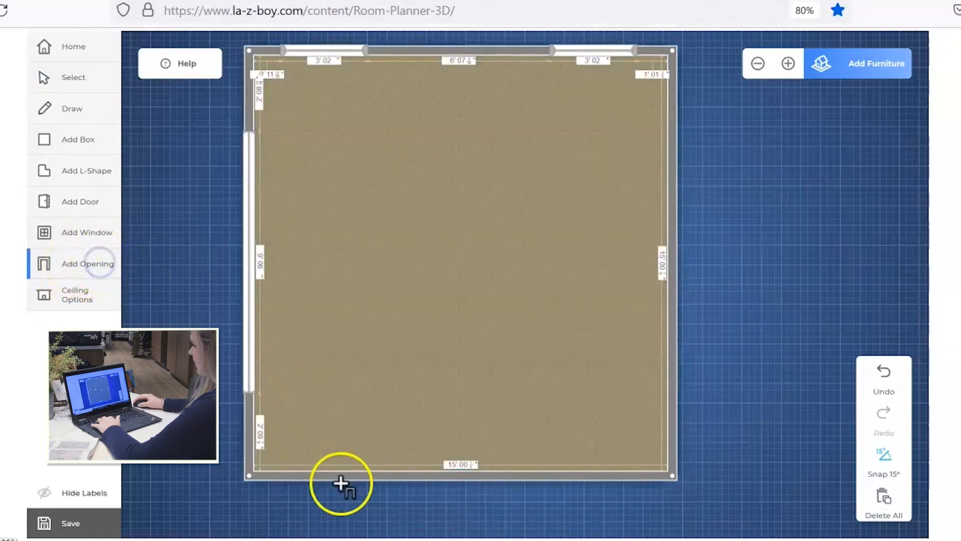
{"action": "left_click", "coordinate": [341, 482]}
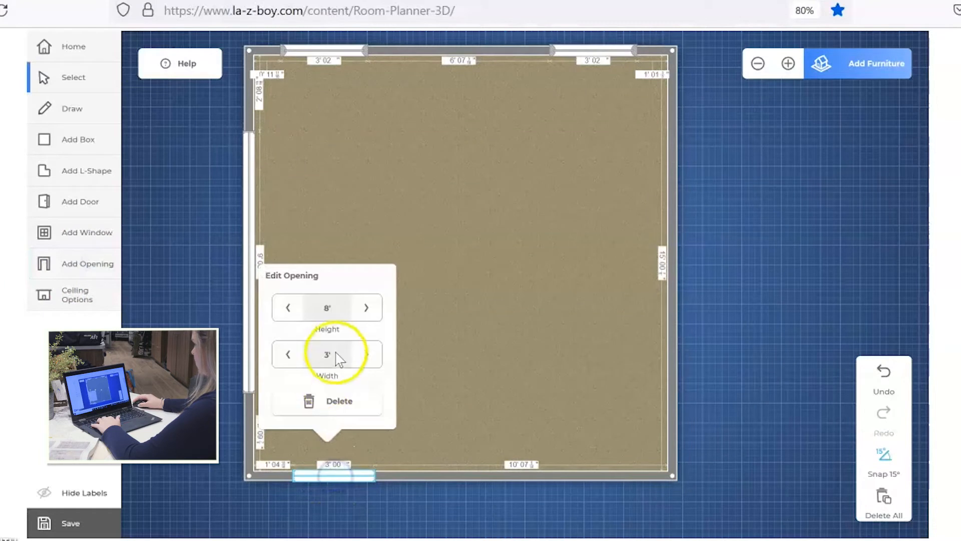
{"action": "left_click", "coordinate": [367, 355]}
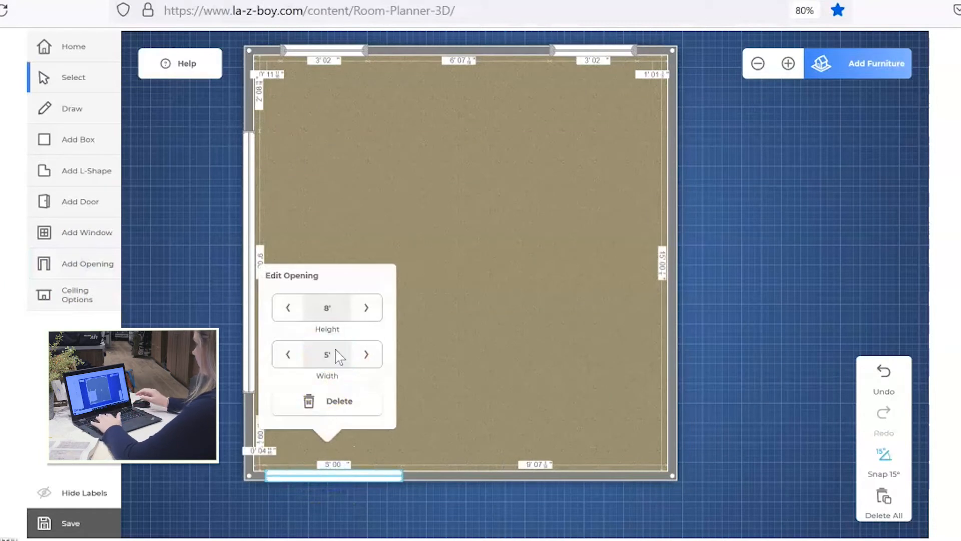
{"action": "left_click", "coordinate": [453, 321]}
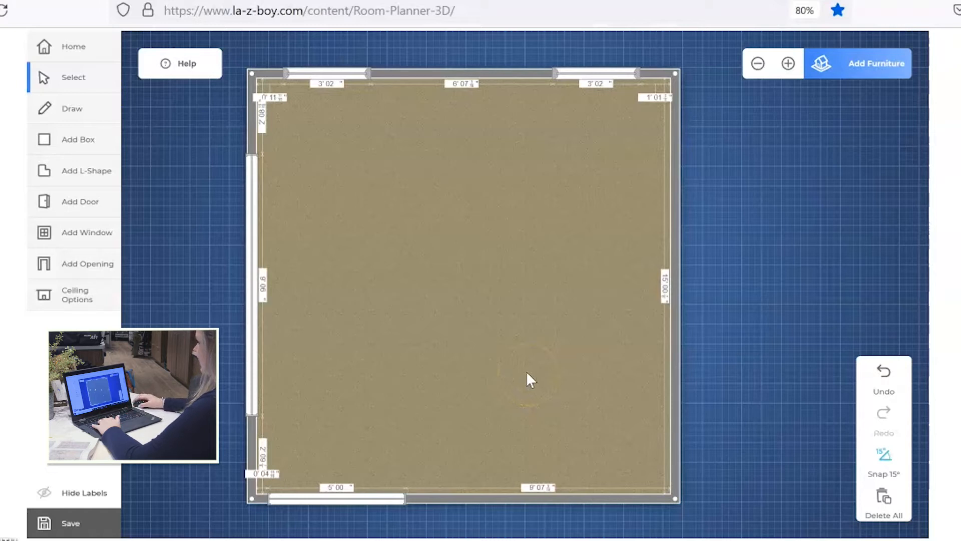
{"action": "mouse_move", "coordinate": [831, 114]}
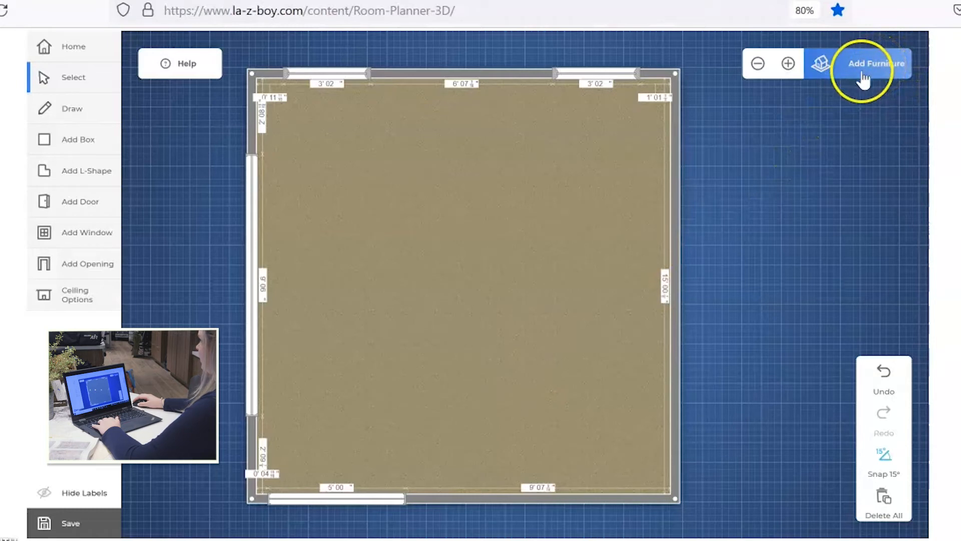
Step: Move on to Add Furniture and switch the room to the 3D view
{"action": "left_click", "coordinate": [876, 63]}
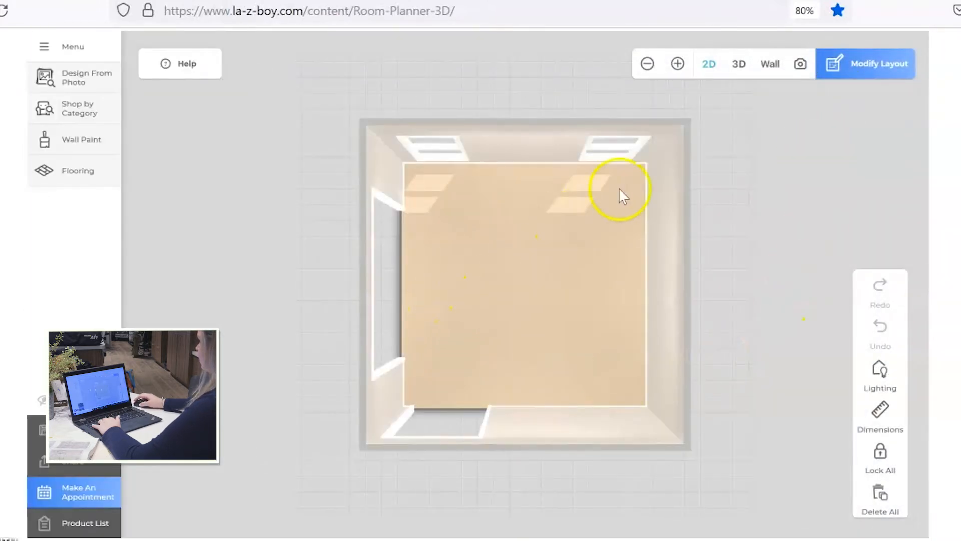
{"action": "mouse_move", "coordinate": [739, 64]}
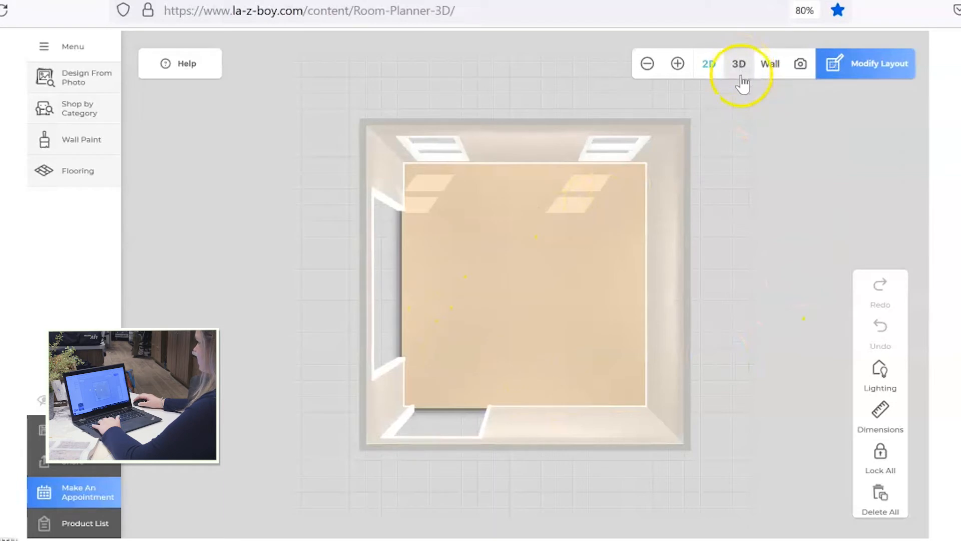
{"action": "left_click", "coordinate": [709, 63]}
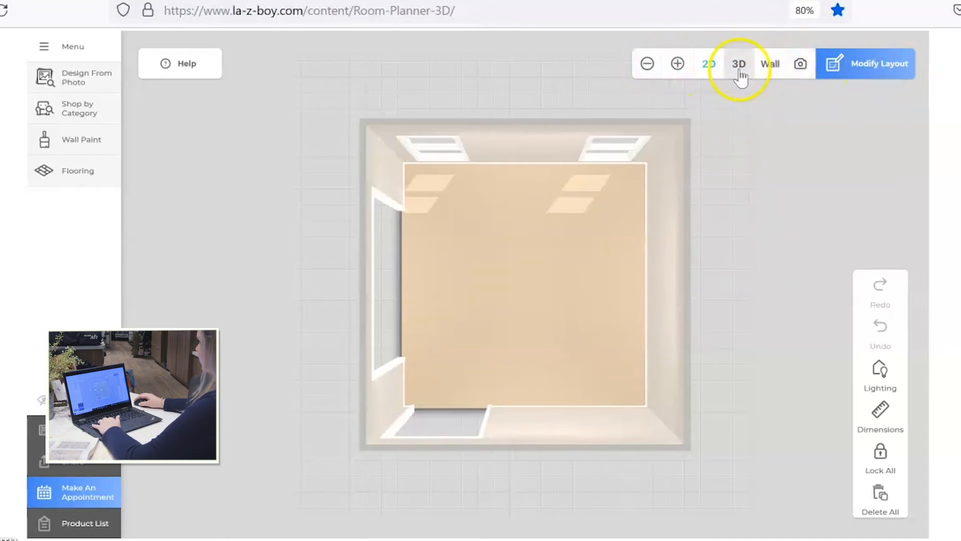
{"action": "left_click", "coordinate": [738, 63]}
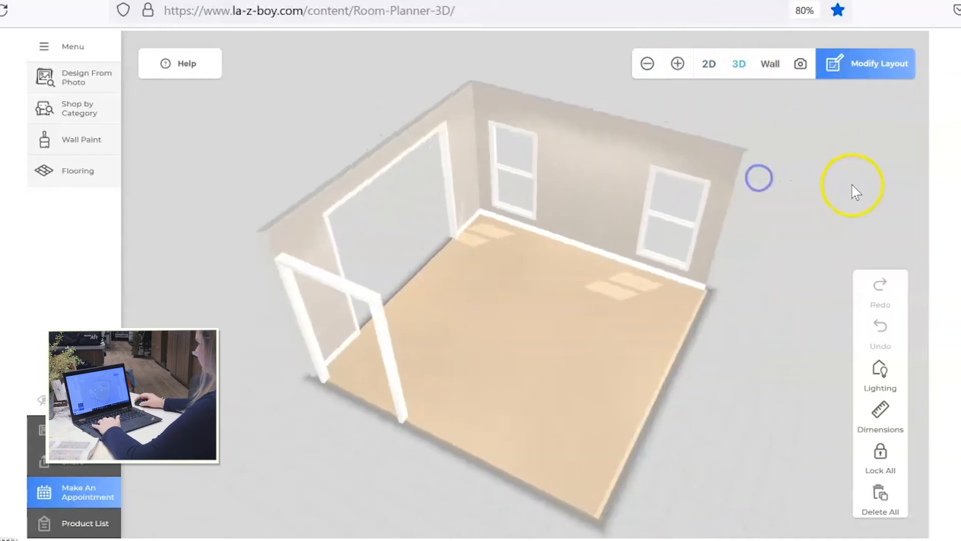
Step: Orbit the 3D room to inspect its walls, windows and openings from several sides
{"action": "left_click_drag", "start_coordinate": [852, 187], "coordinate": [711, 214]}
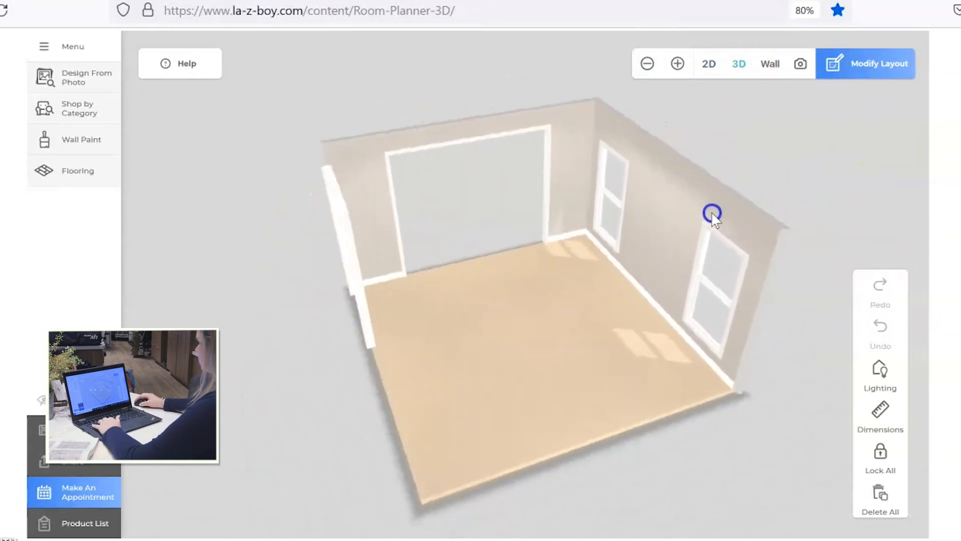
{"action": "left_click_drag", "start_coordinate": [712, 213], "coordinate": [726, 199]}
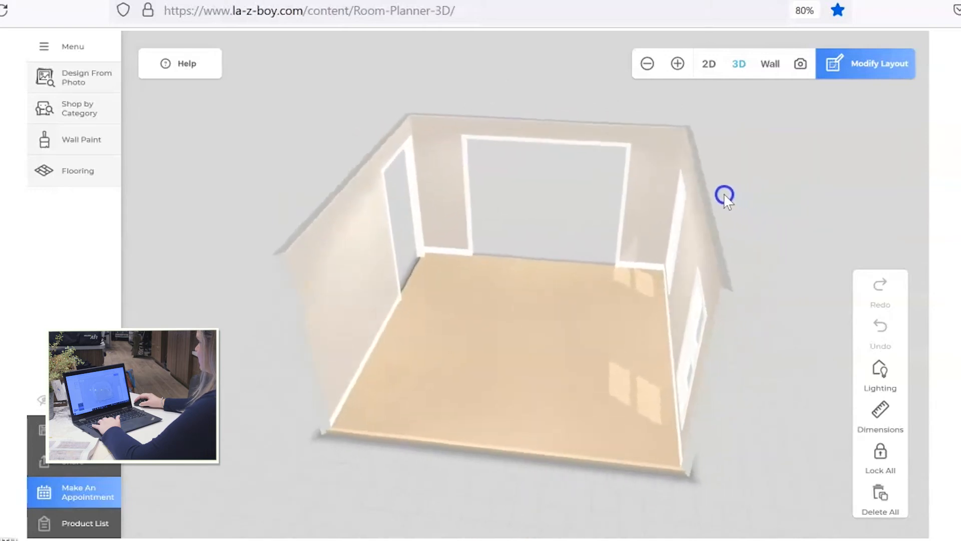
{"action": "left_click_drag", "start_coordinate": [725, 203], "coordinate": [801, 172]}
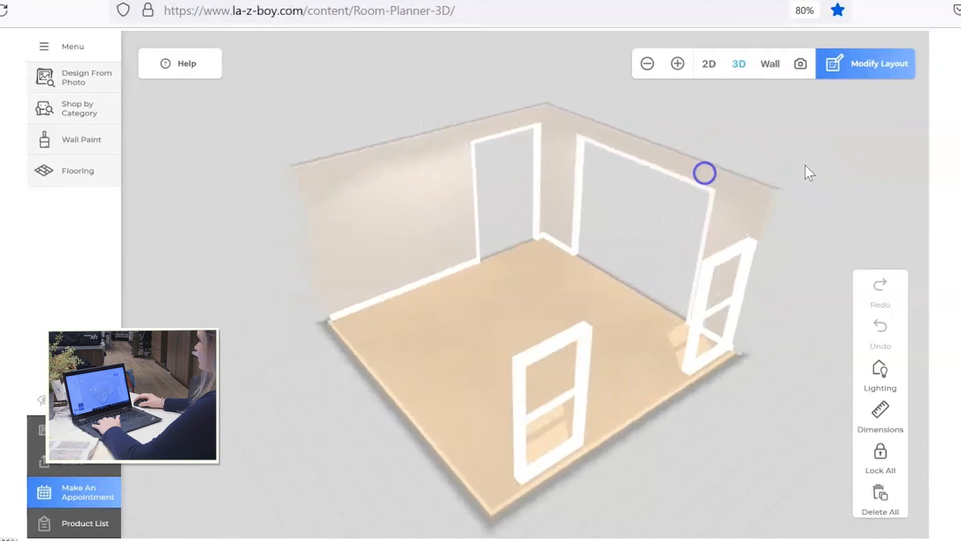
{"action": "left_click_drag", "start_coordinate": [705, 173], "coordinate": [782, 170]}
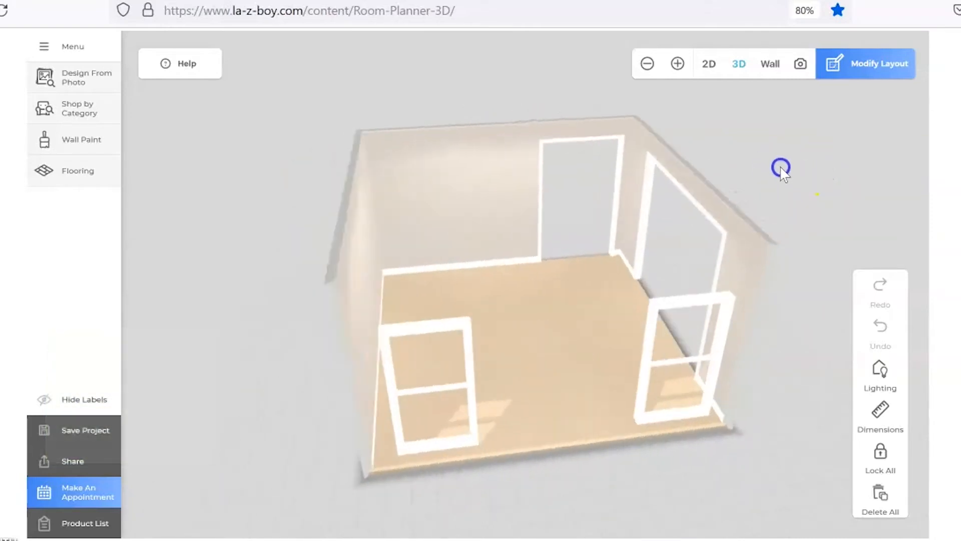
{"action": "left_click_drag", "start_coordinate": [782, 171], "coordinate": [602, 170]}
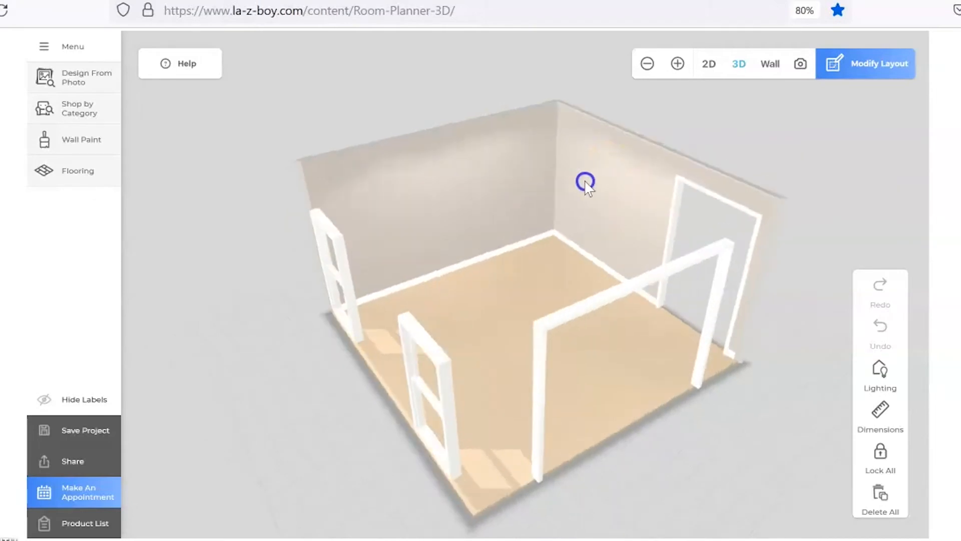
{"action": "left_click_drag", "start_coordinate": [586, 184], "coordinate": [467, 176]}
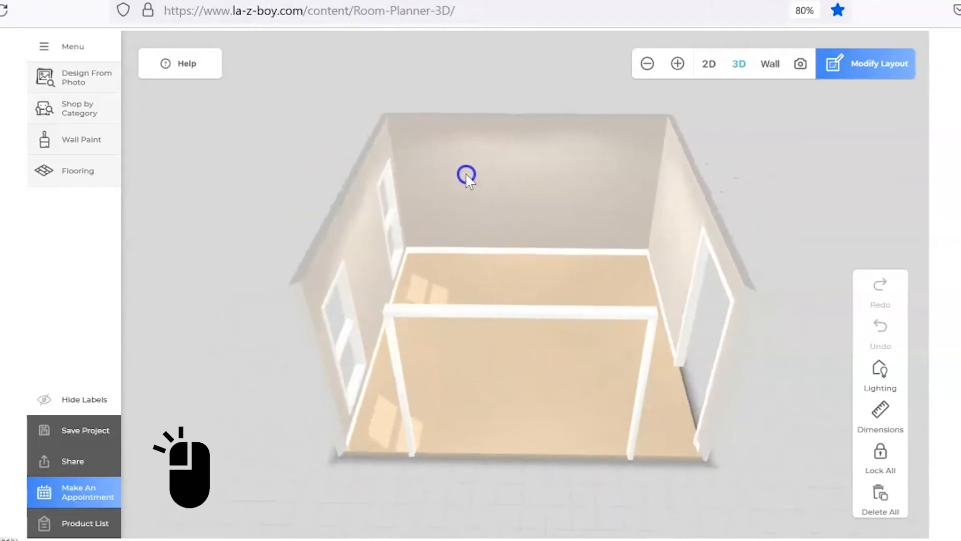
{"action": "left_click_drag", "start_coordinate": [465, 176], "coordinate": [523, 122]}
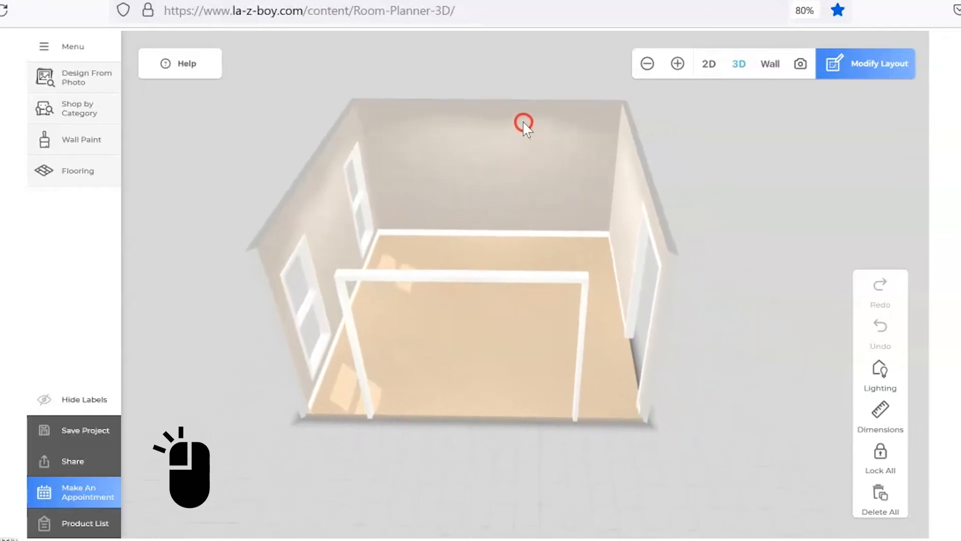
{"action": "left_click_drag", "start_coordinate": [523, 122], "coordinate": [684, 227]}
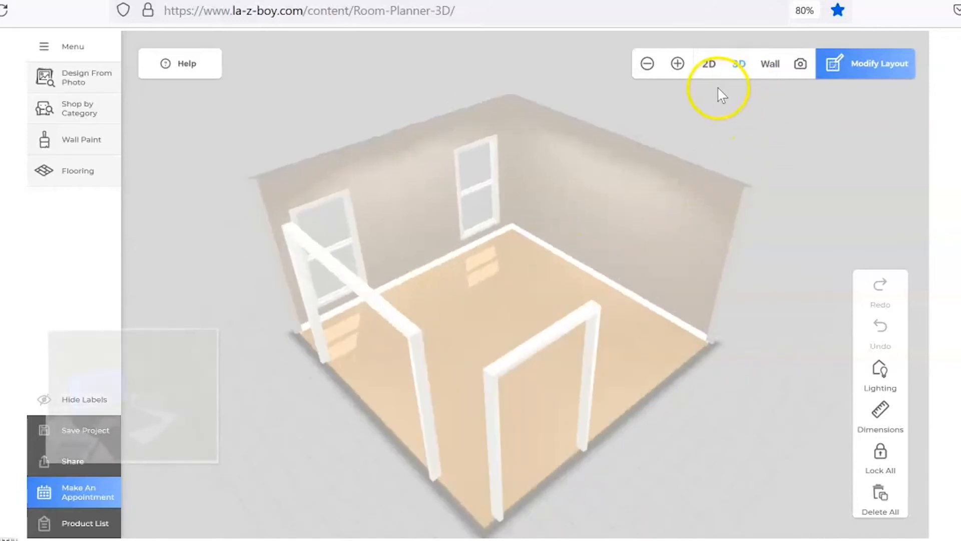
Step: Switch the room back to the flat 2D top-down floor plan
{"action": "left_click", "coordinate": [709, 63]}
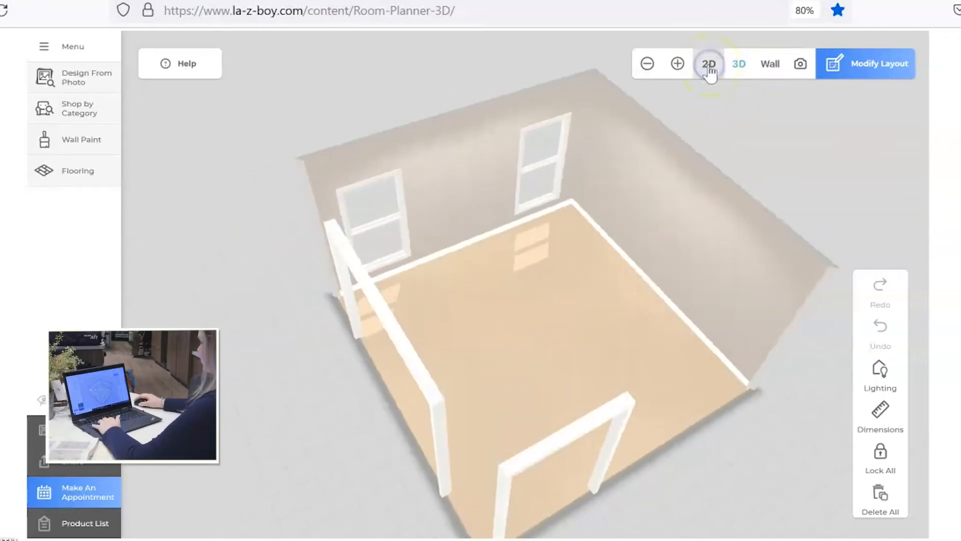
{"action": "left_click", "coordinate": [708, 63]}
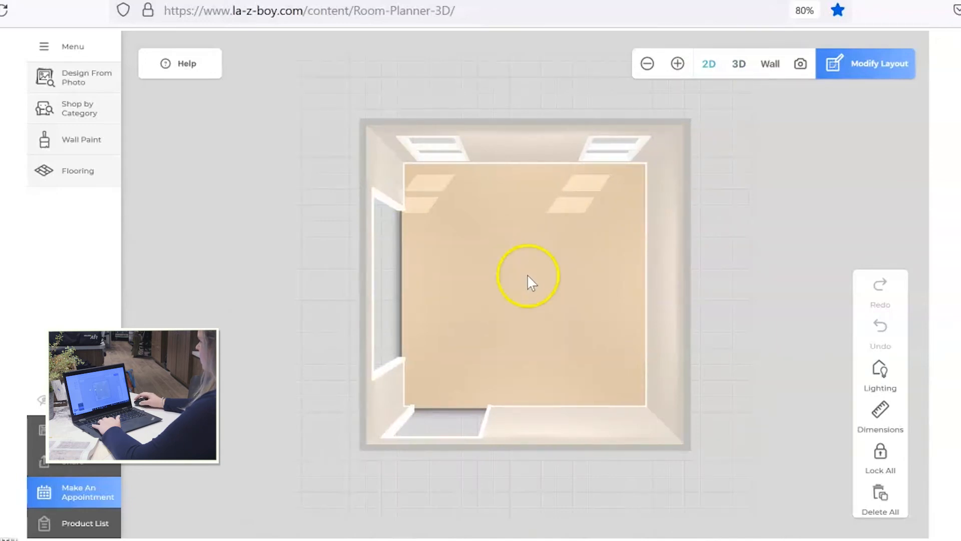
{"action": "mouse_move", "coordinate": [631, 341]}
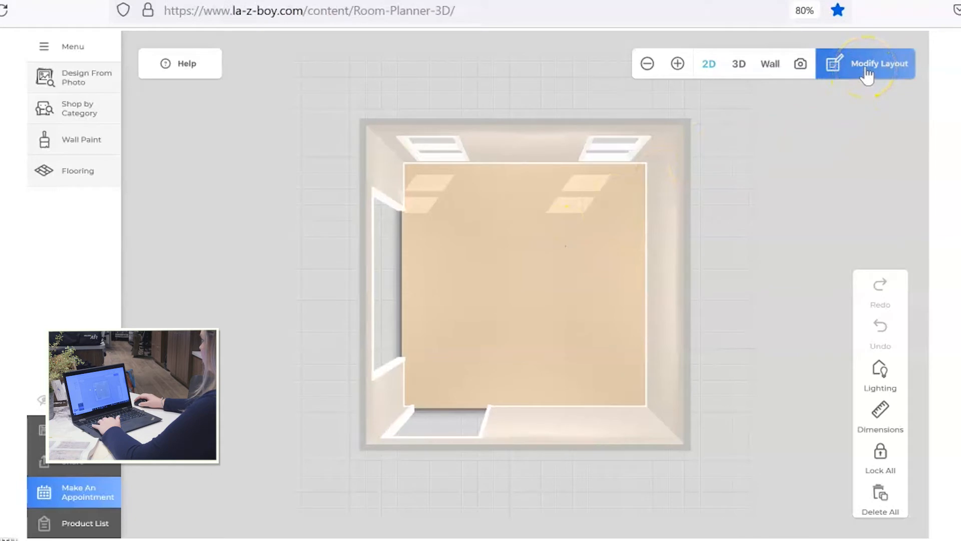
Step: Leave the layout editor via Add Furniture to reach the furnishing floor plan
{"action": "left_click", "coordinate": [878, 63]}
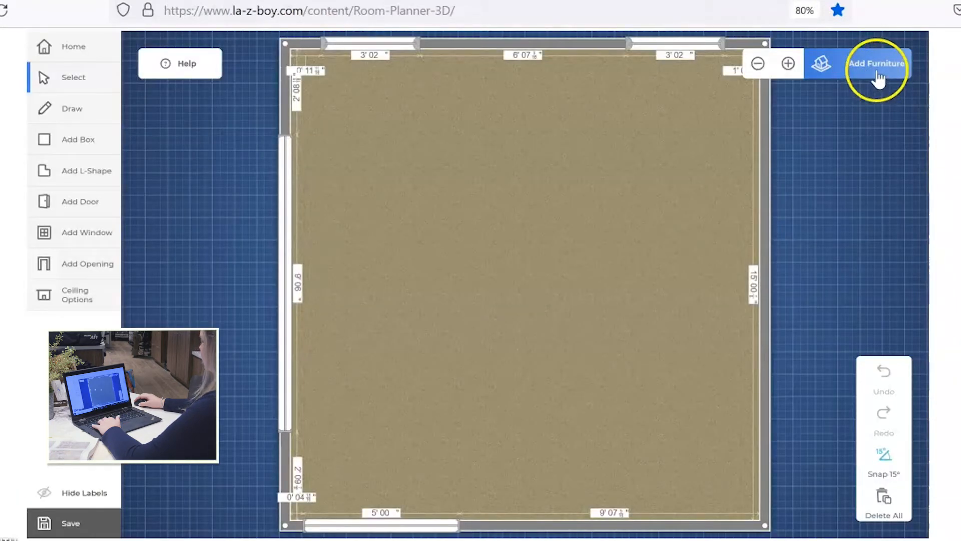
{"action": "mouse_move", "coordinate": [625, 240]}
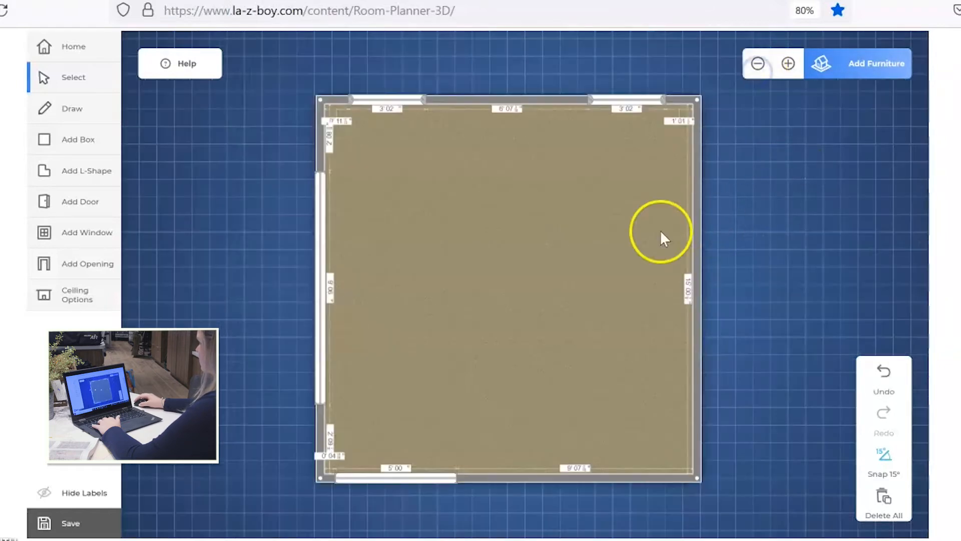
{"action": "mouse_move", "coordinate": [849, 151]}
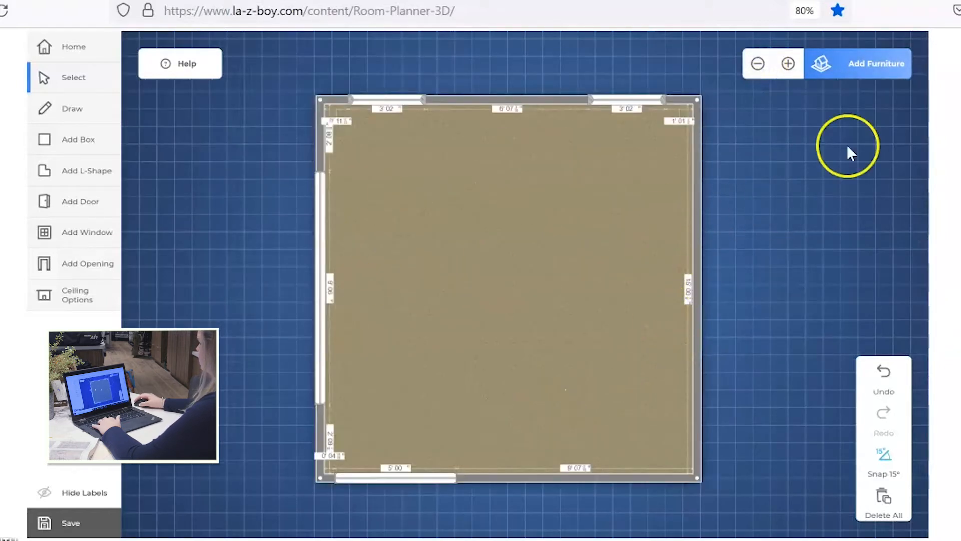
{"action": "mouse_move", "coordinate": [861, 73]}
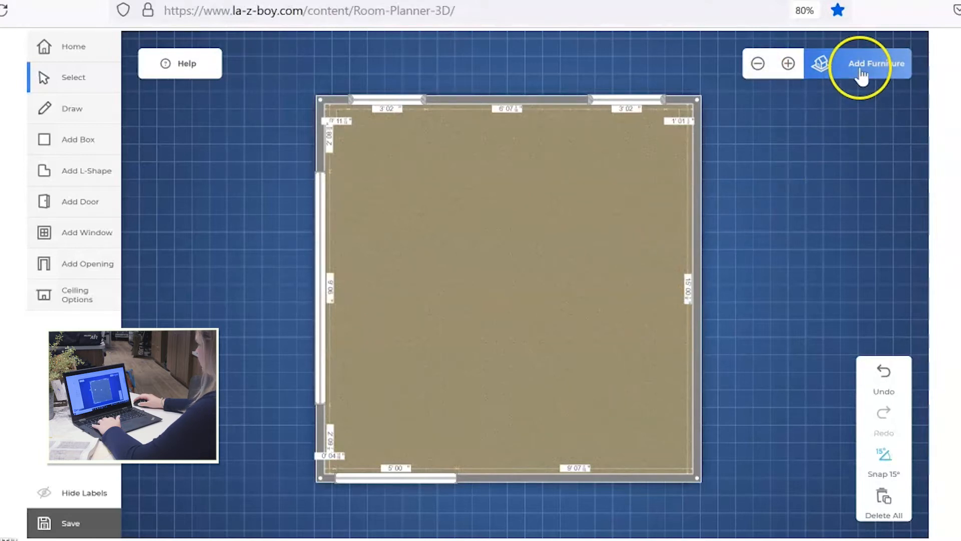
{"action": "left_click", "coordinate": [877, 63]}
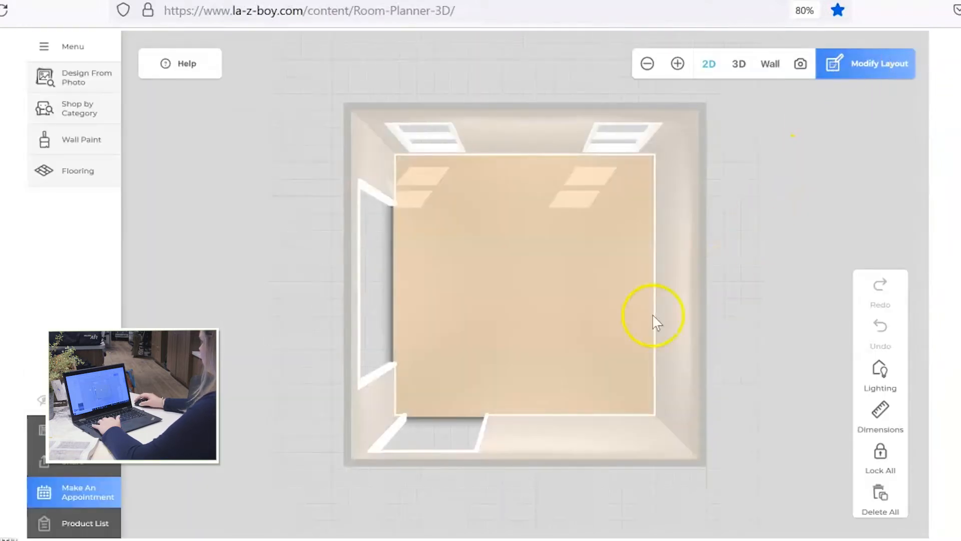
{"action": "mouse_move", "coordinate": [534, 329]}
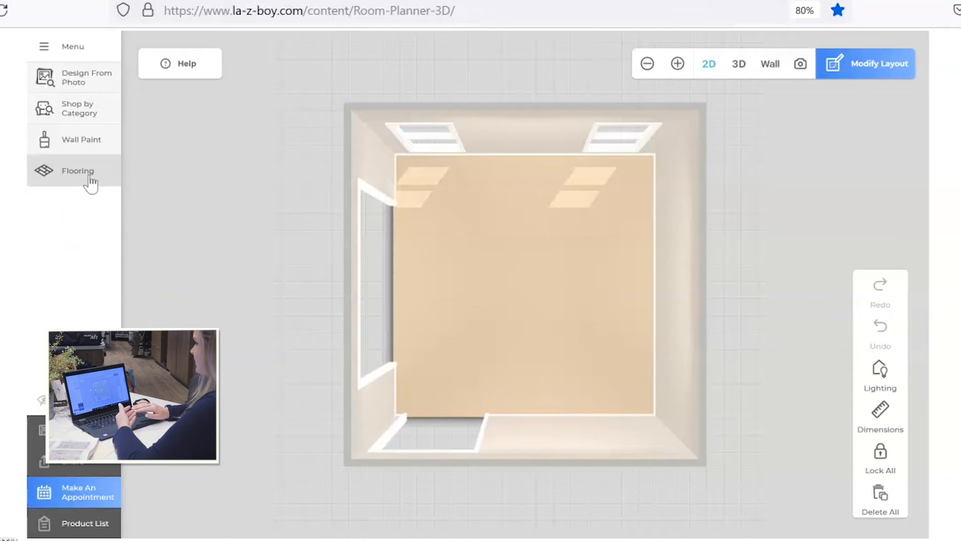
Step: Apply the Belfast Western Sky hardwood from the Hardwood Floor category to the whole floor
{"action": "left_click", "coordinate": [77, 170]}
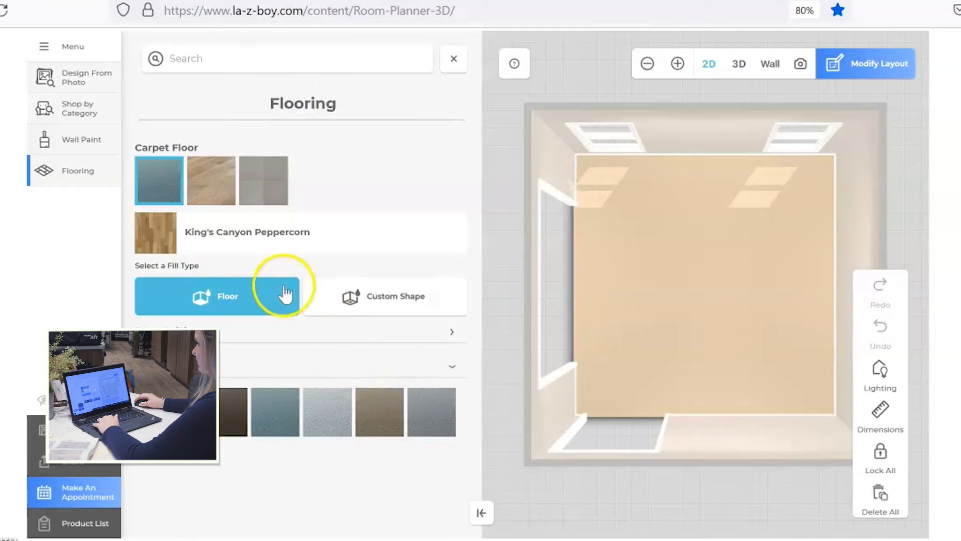
{"action": "left_click", "coordinate": [263, 179]}
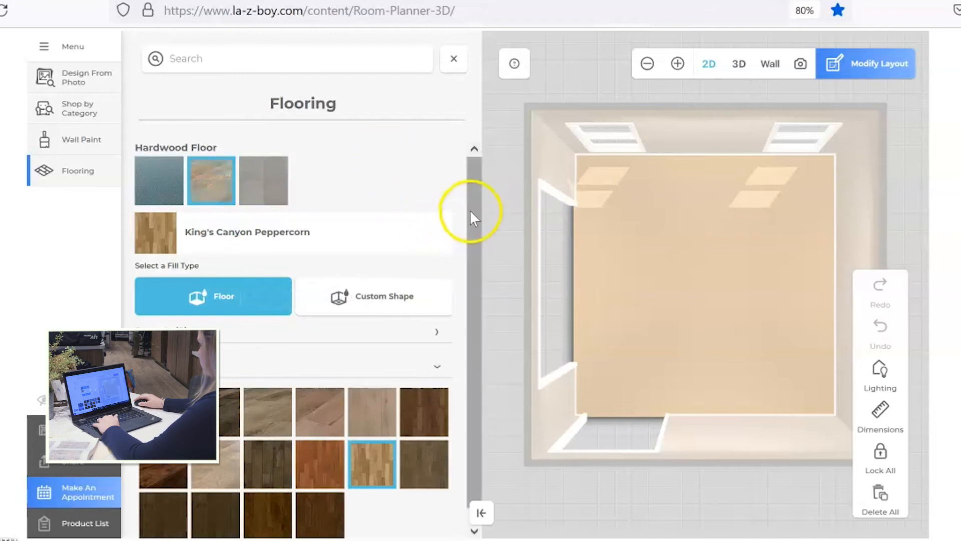
{"action": "left_click", "coordinate": [320, 403]}
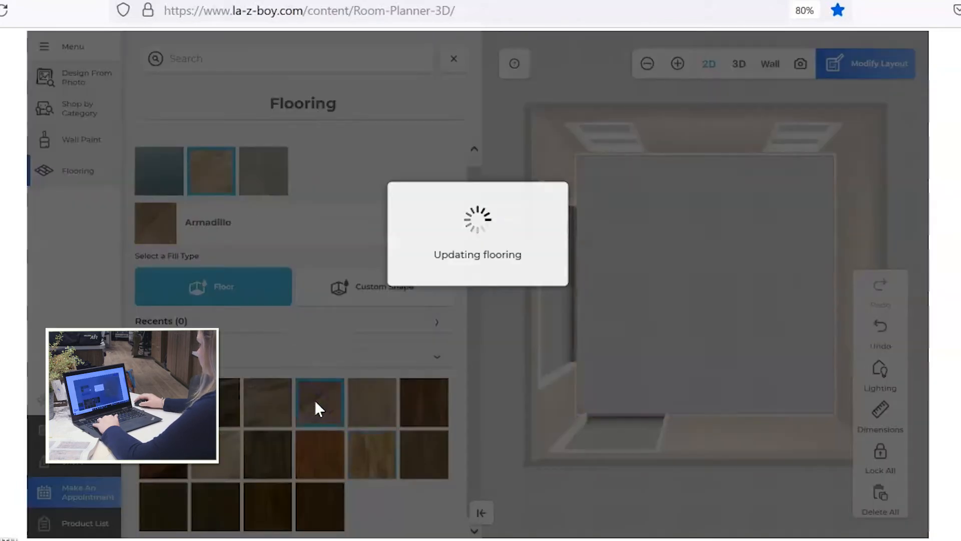
{"action": "left_click", "coordinate": [370, 454]}
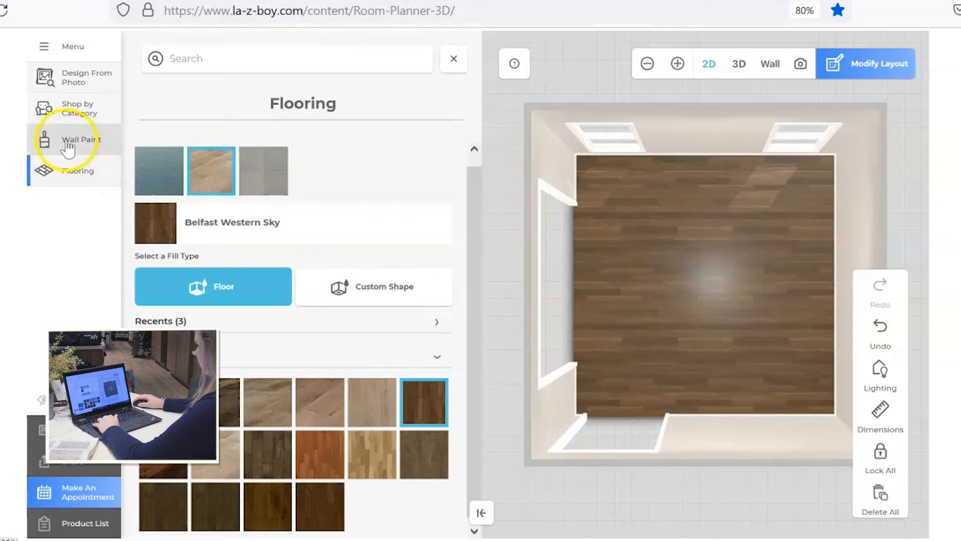
Step: Search wall paint for 'agree' and paint the walls Agreeable Gray
{"action": "left_click", "coordinate": [81, 139]}
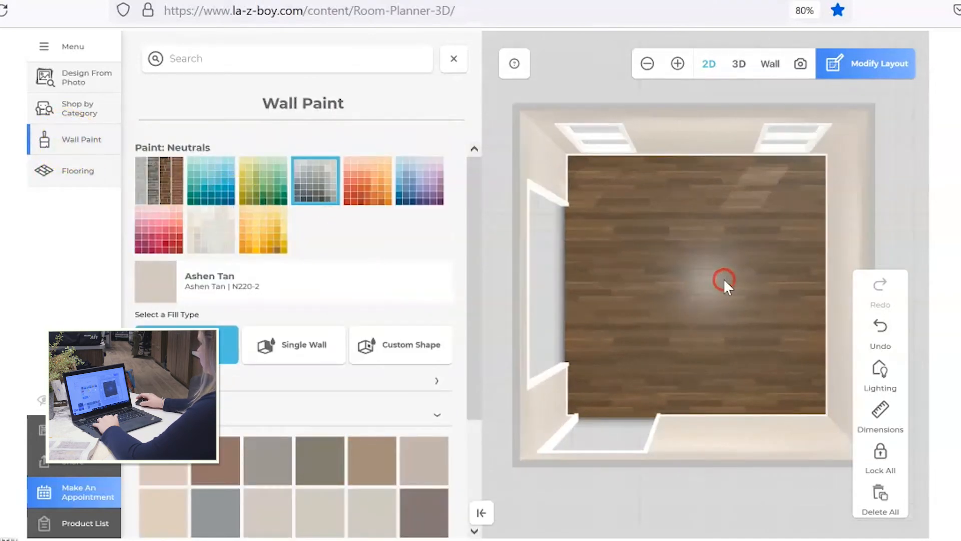
{"action": "mouse_move", "coordinate": [667, 239]}
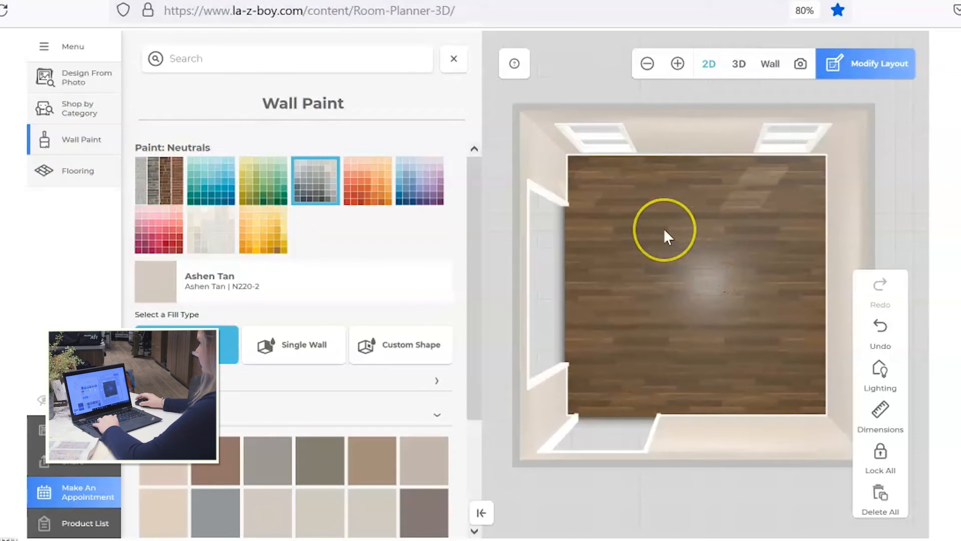
{"action": "mouse_move", "coordinate": [647, 239]}
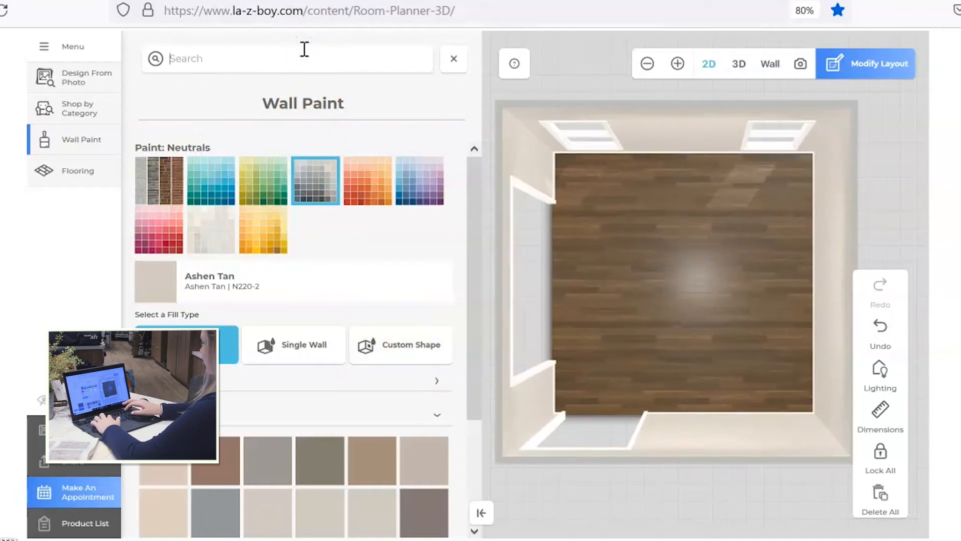
{"action": "type", "text": "agree"}
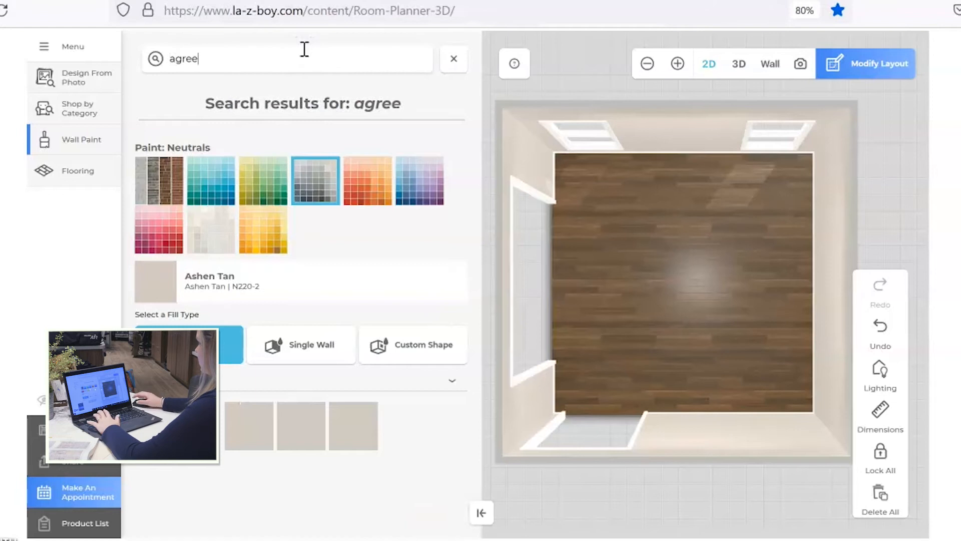
{"action": "left_click", "coordinate": [302, 424]}
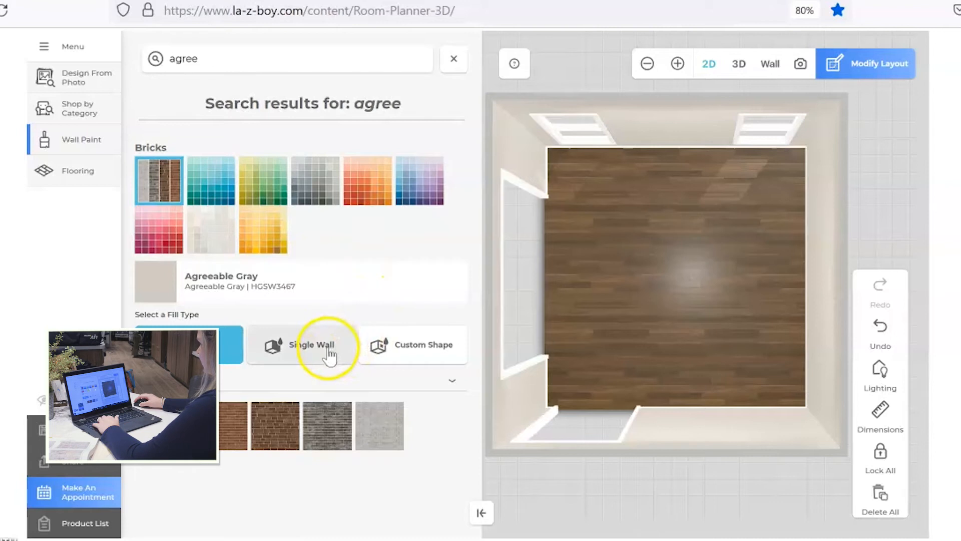
Step: Apply the Brick - 2 finish to a single wall as the accent wall
{"action": "left_click", "coordinate": [301, 343]}
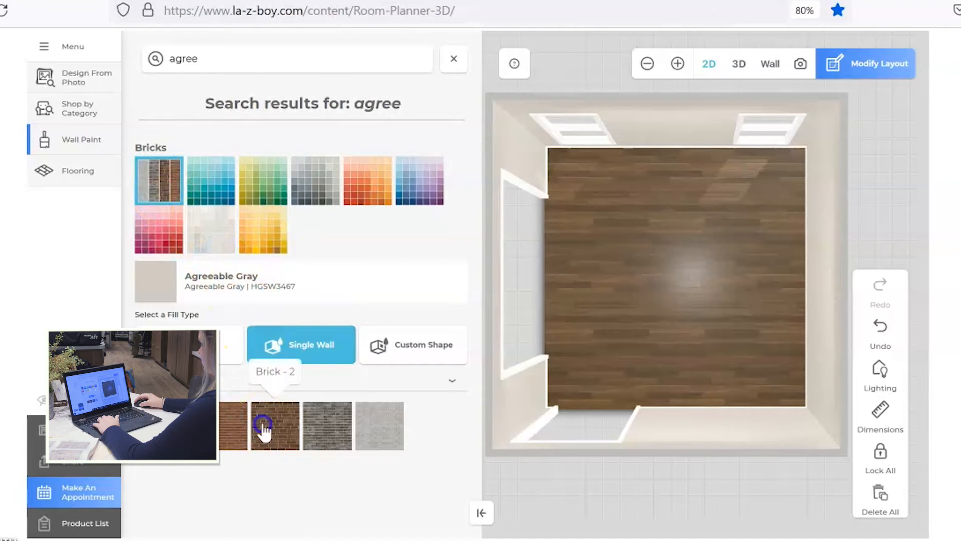
{"action": "left_click", "coordinate": [275, 424]}
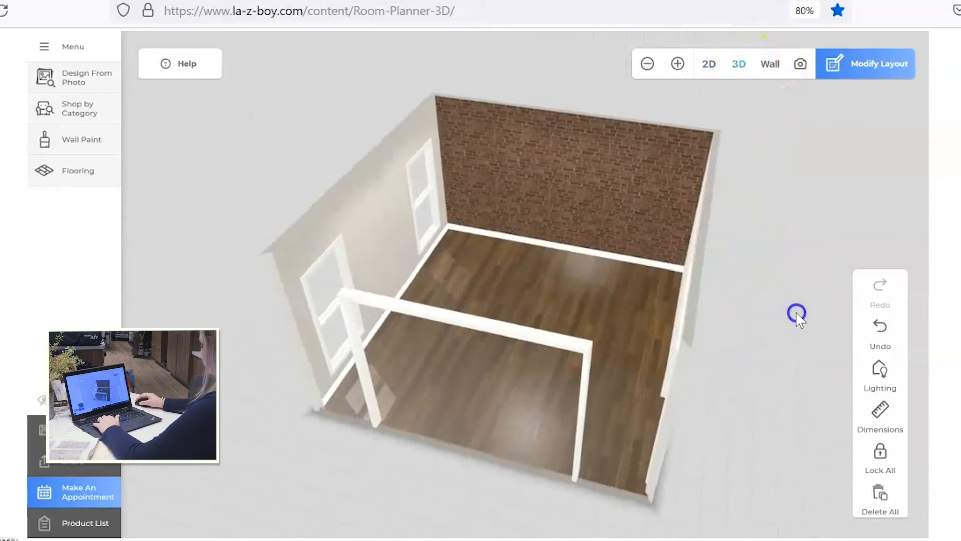
Step: Return to the 2D plan view and open Shop by Category
{"action": "left_click", "coordinate": [708, 64]}
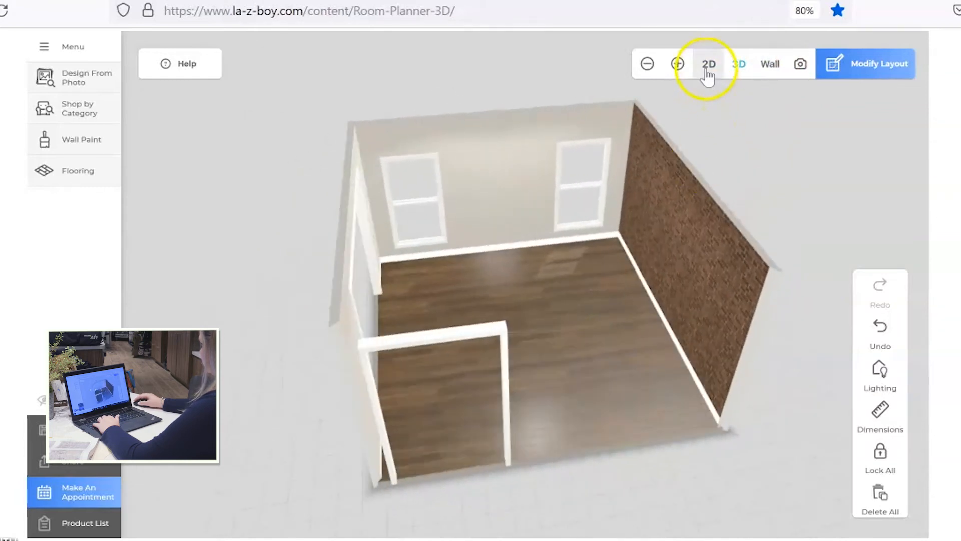
{"action": "left_click", "coordinate": [708, 64]}
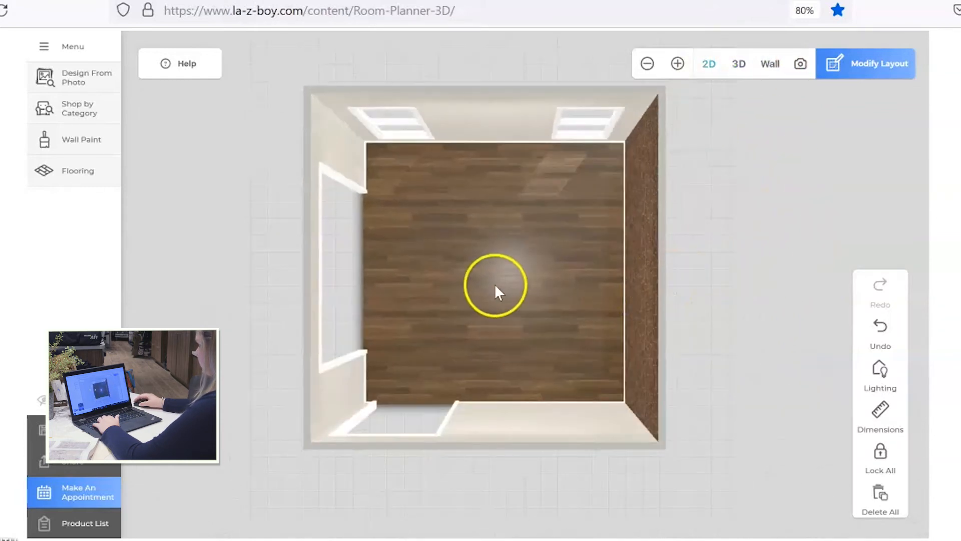
{"action": "left_click", "coordinate": [78, 108]}
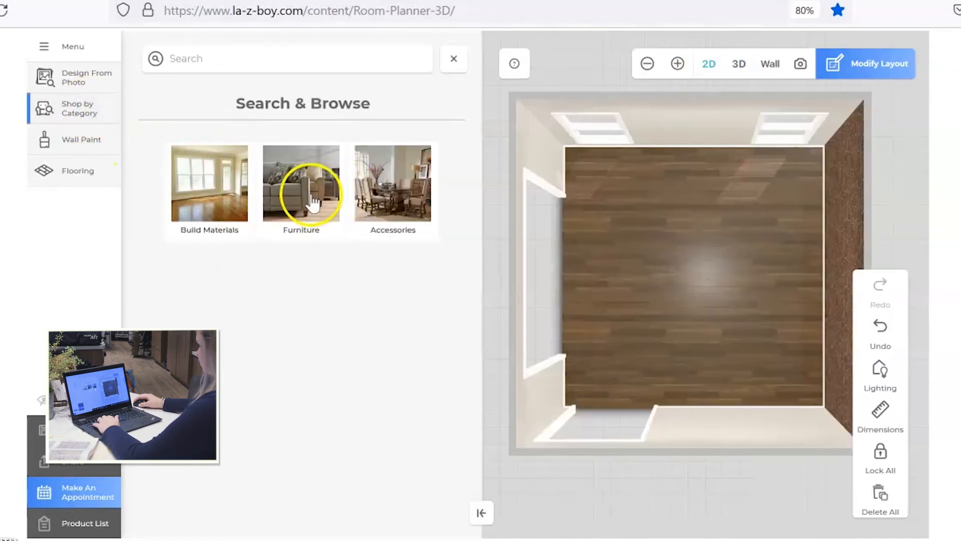
Step: Search Furniture > Sofas for 'co' and add the Collins Sofa to the room
{"action": "left_click", "coordinate": [301, 185]}
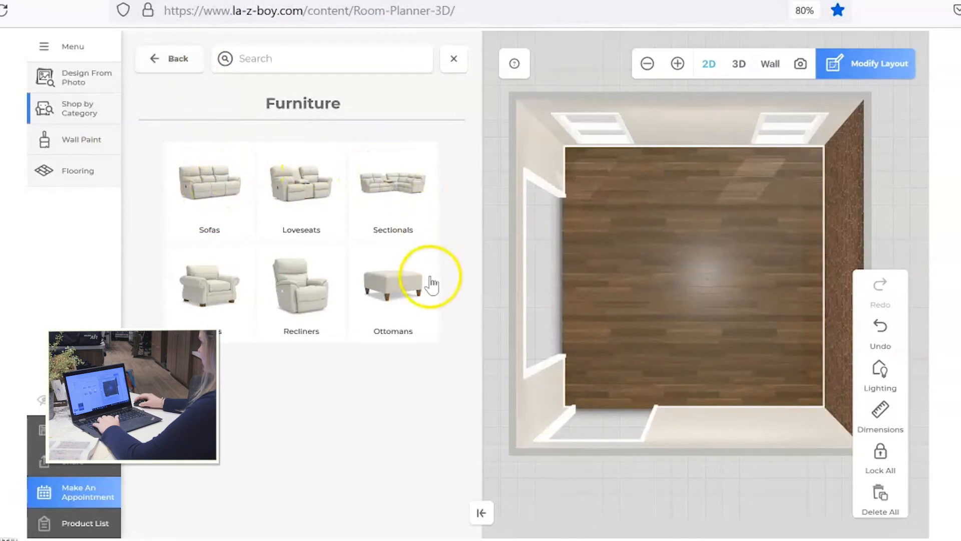
{"action": "mouse_move", "coordinate": [195, 268]}
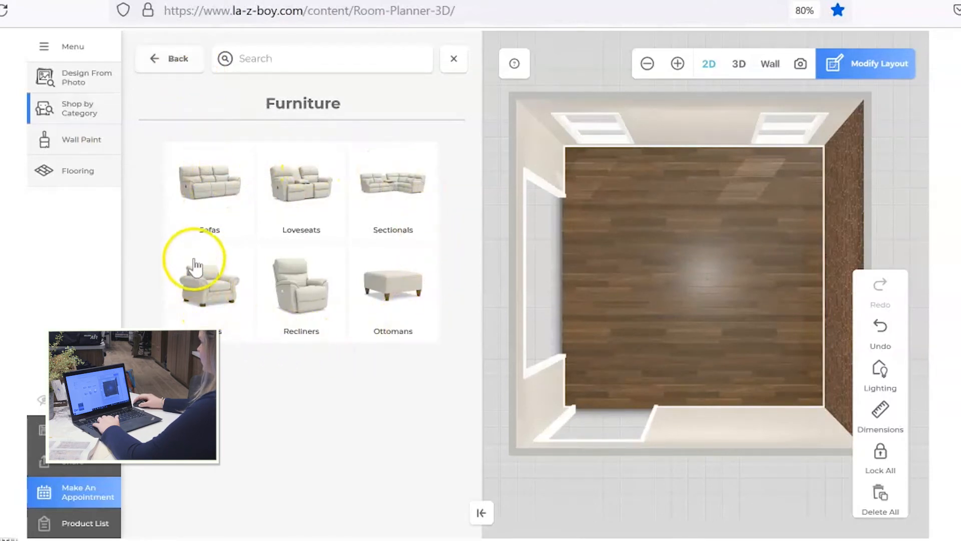
{"action": "left_click", "coordinate": [208, 184]}
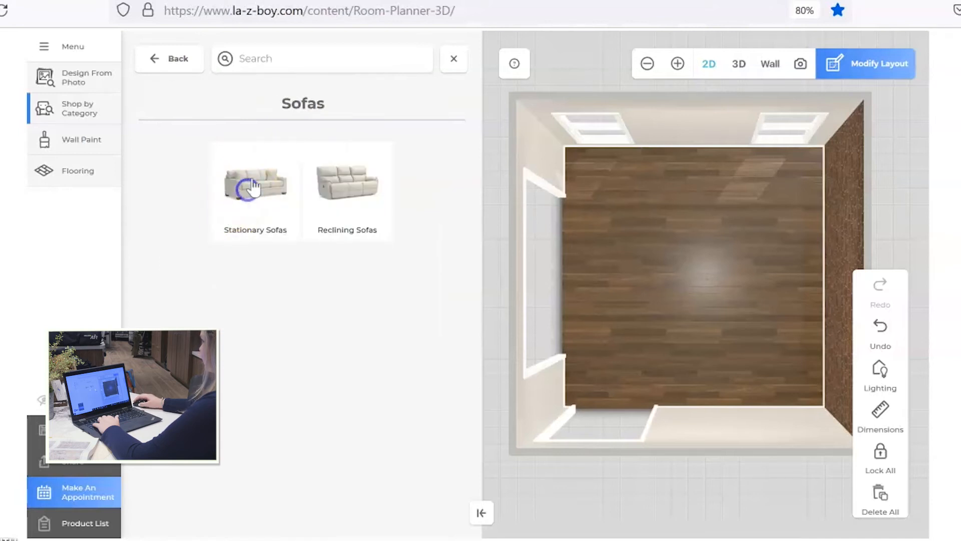
{"action": "type", "text": "collin"}
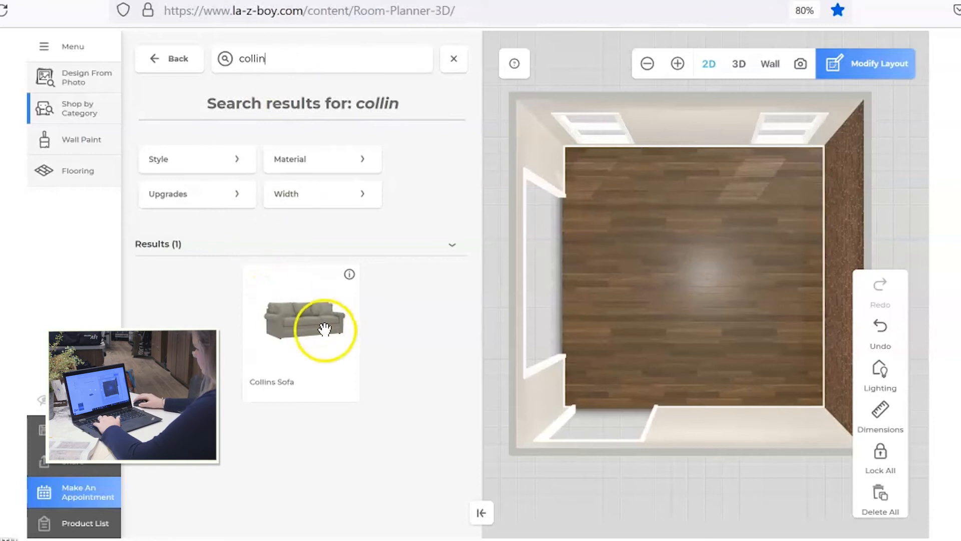
{"action": "left_click", "coordinate": [300, 315]}
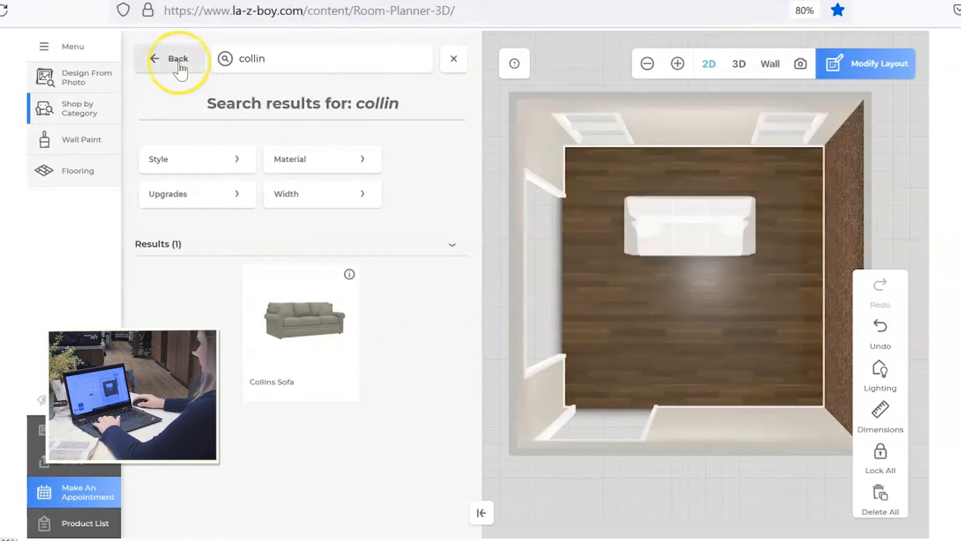
Step: Go back to the furniture categories and browse Loveseats
{"action": "left_click", "coordinate": [178, 59]}
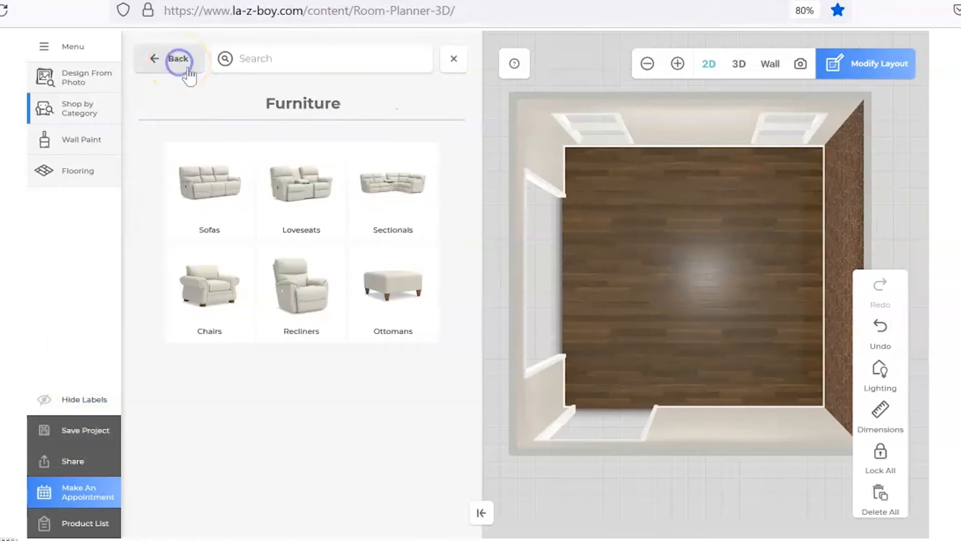
{"action": "left_click", "coordinate": [302, 185]}
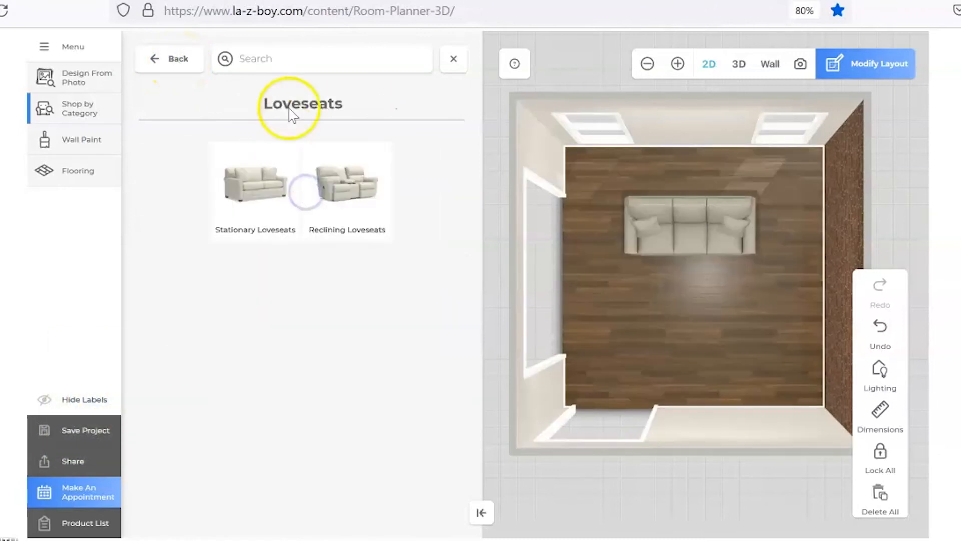